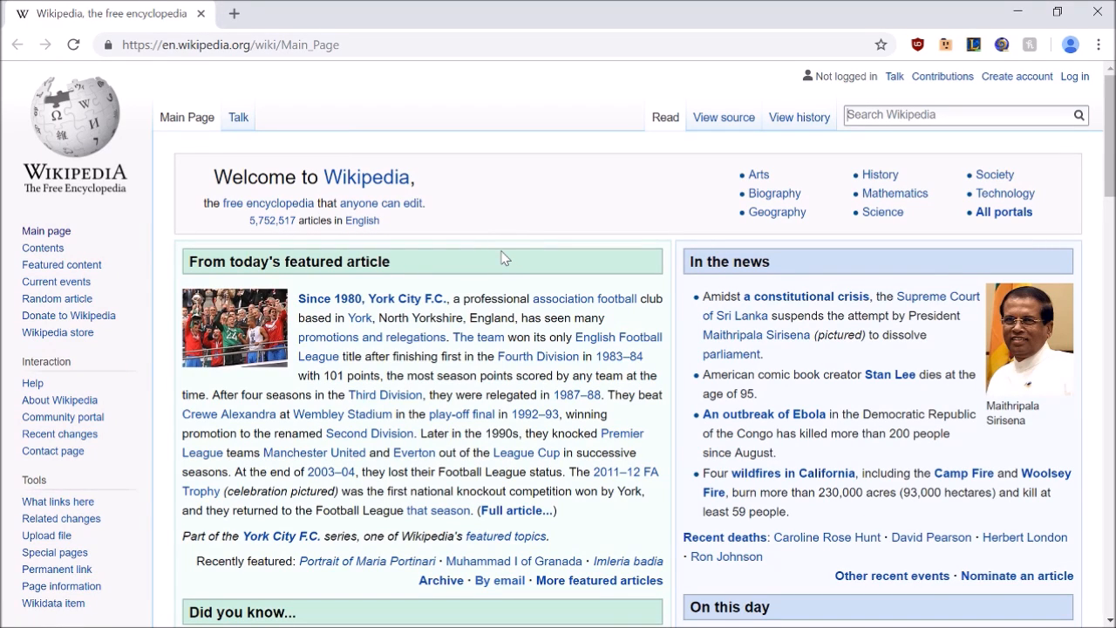
mouse_move(531, 245)
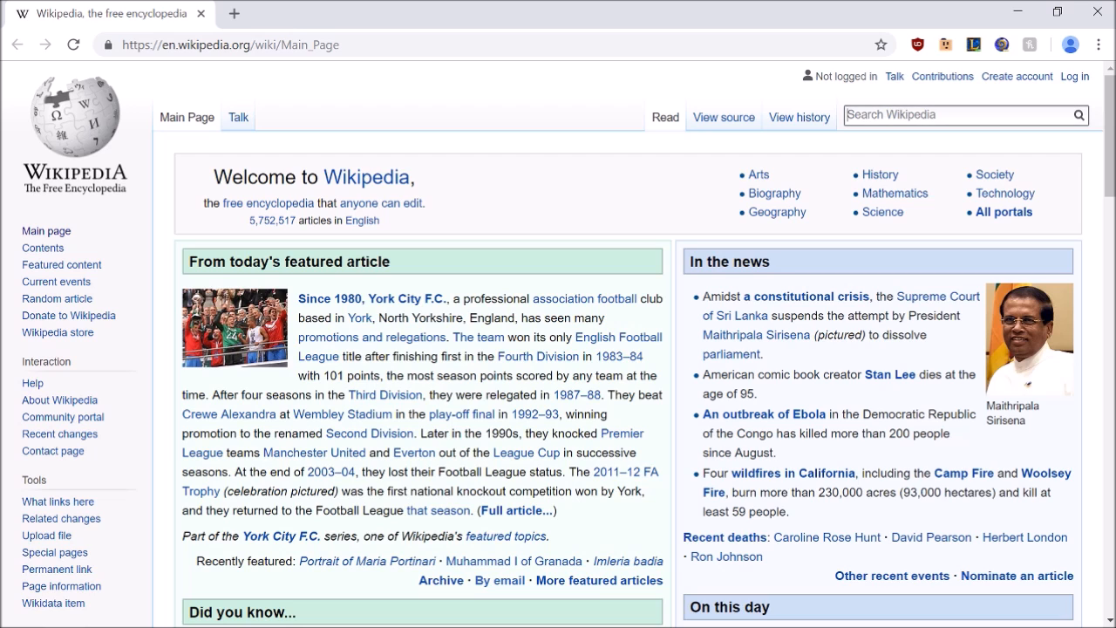
Step: Search Wikipedia for 'python', then open Python (mythology) from the disambiguation page
type("python")
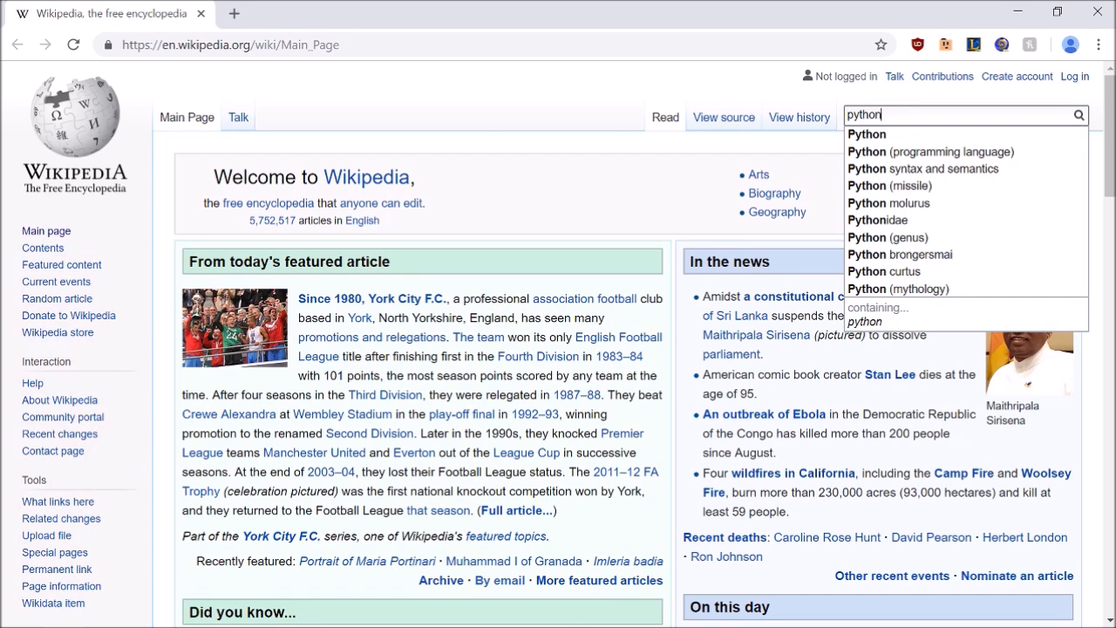
left_click(867, 134)
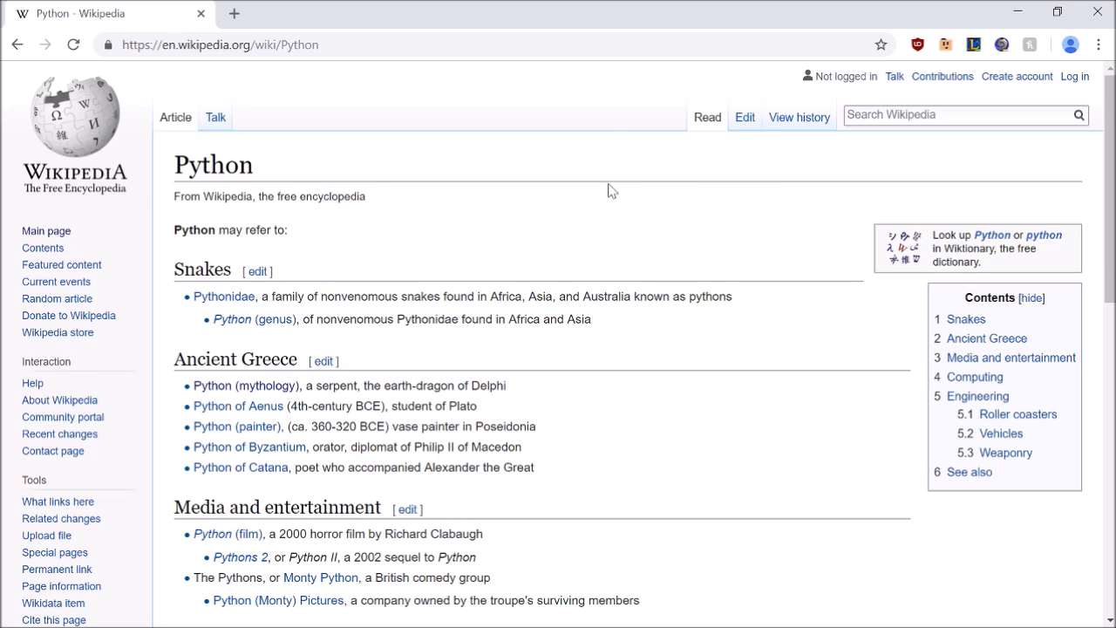
mouse_move(274, 389)
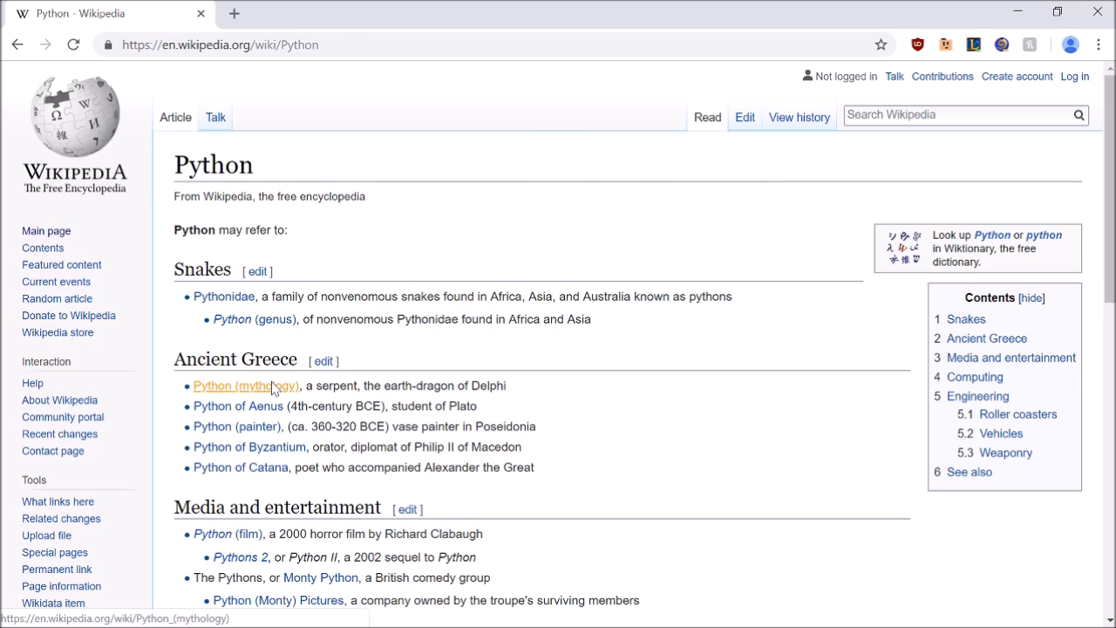
left_click(246, 387)
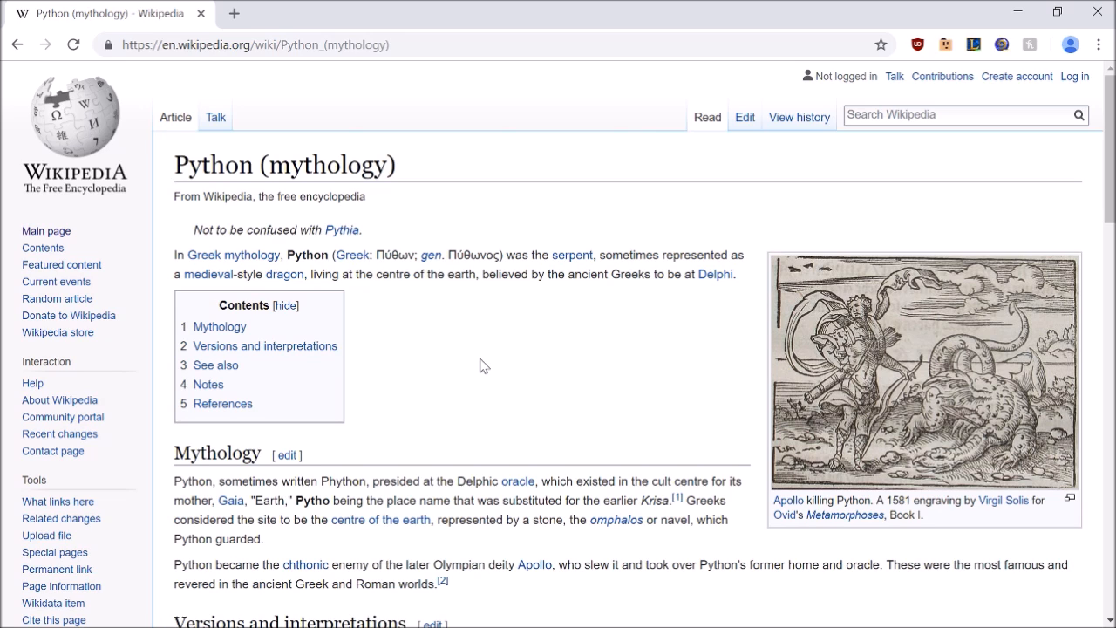
mouse_move(550, 353)
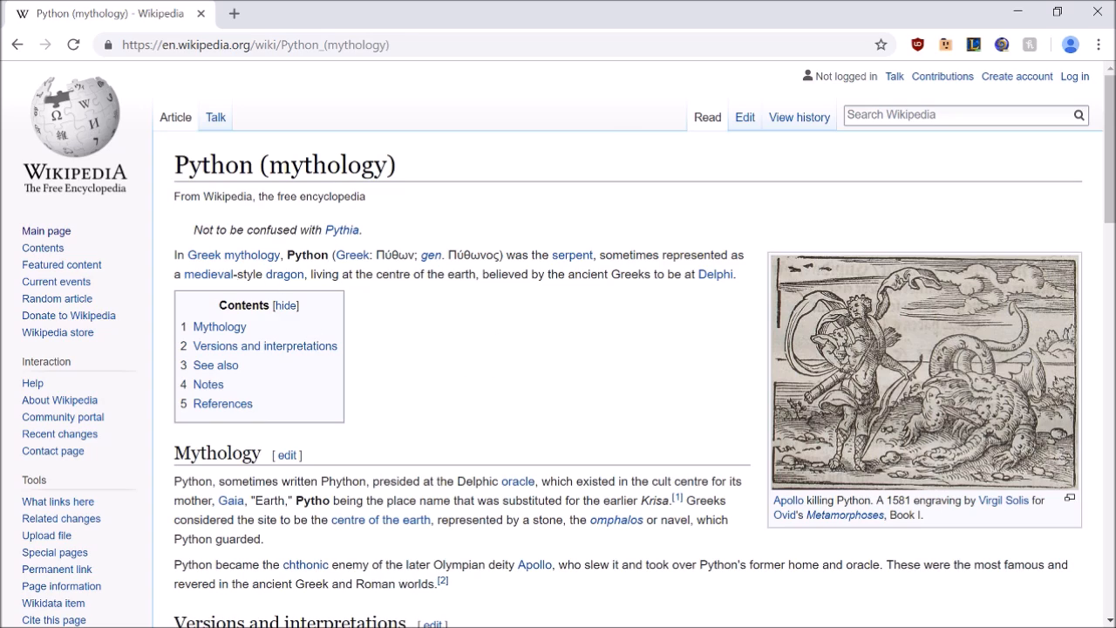
scroll("down", 3)
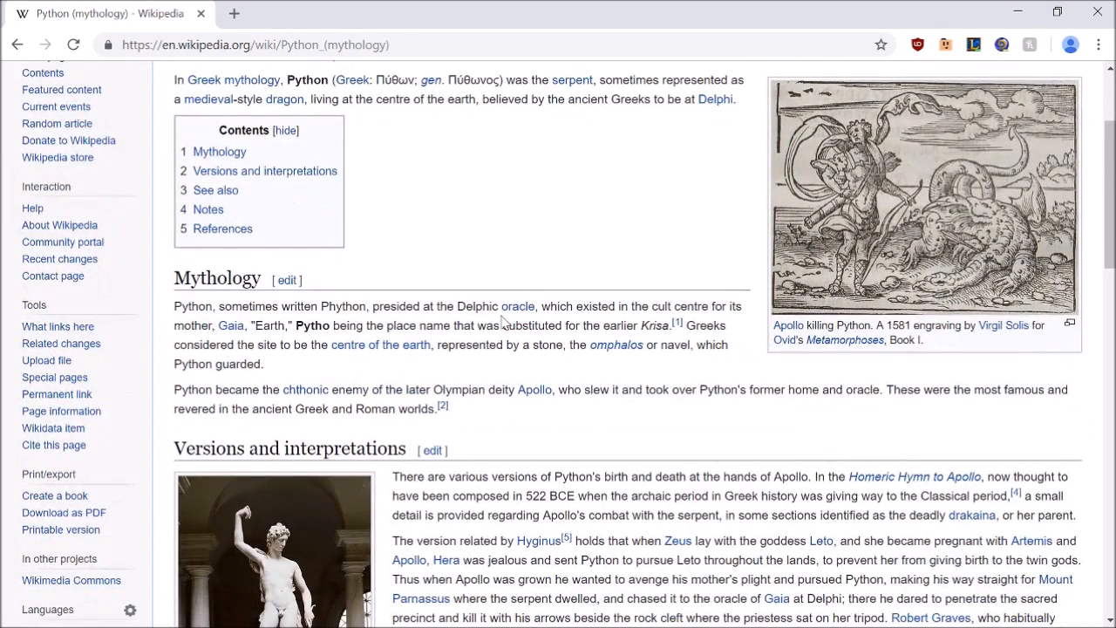
mouse_move(474, 422)
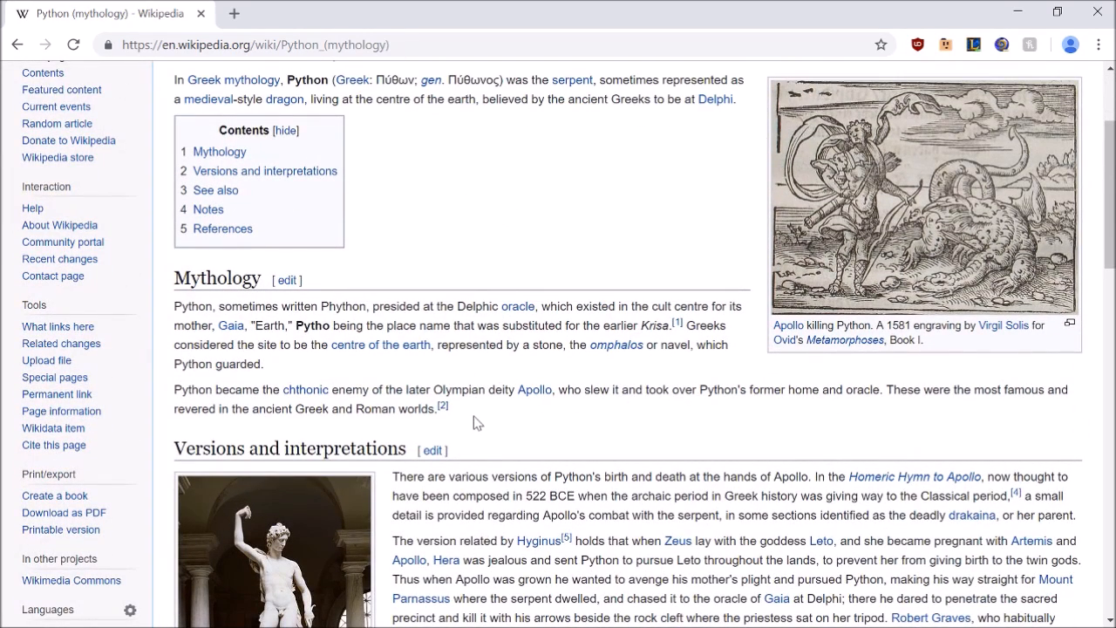
mouse_move(597, 370)
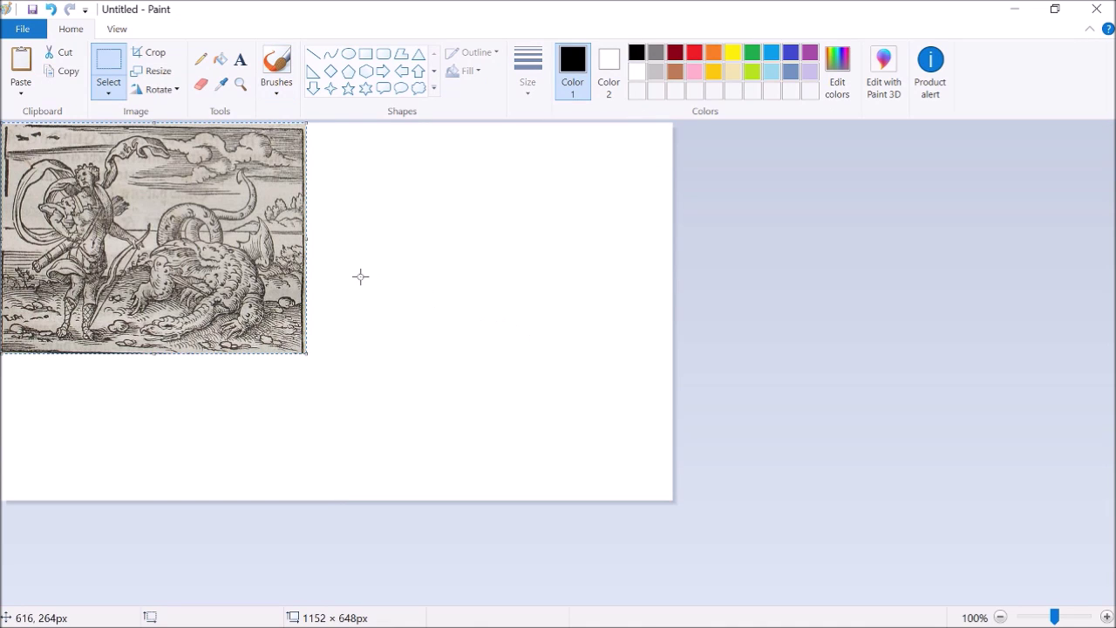
Step: Drag the pasted Apollo engraving down and over toward the canvas's right side
left_click_drag(152, 240, 244, 292)
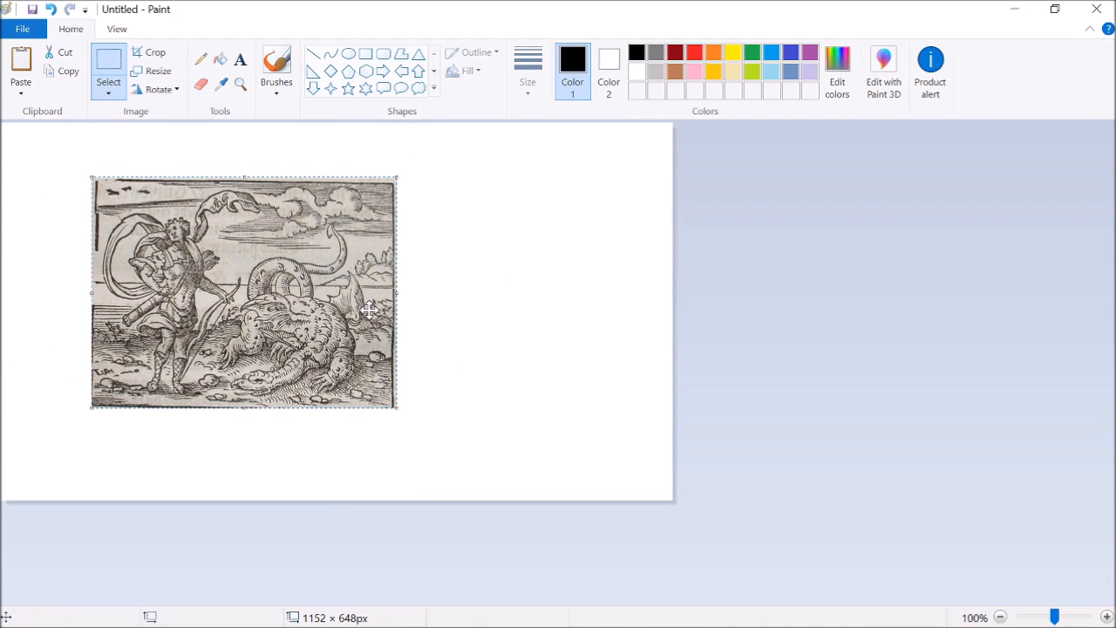
left_click_drag(244, 292, 465, 298)
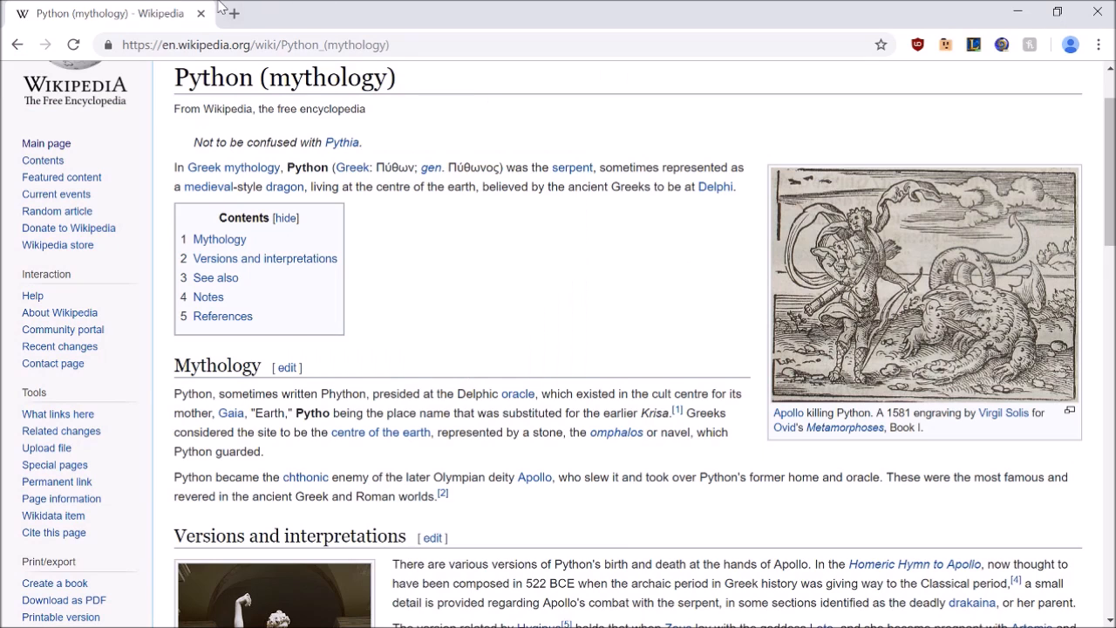
Step: Scroll down the Google Images results for the Apollo launch
scroll("down", 3)
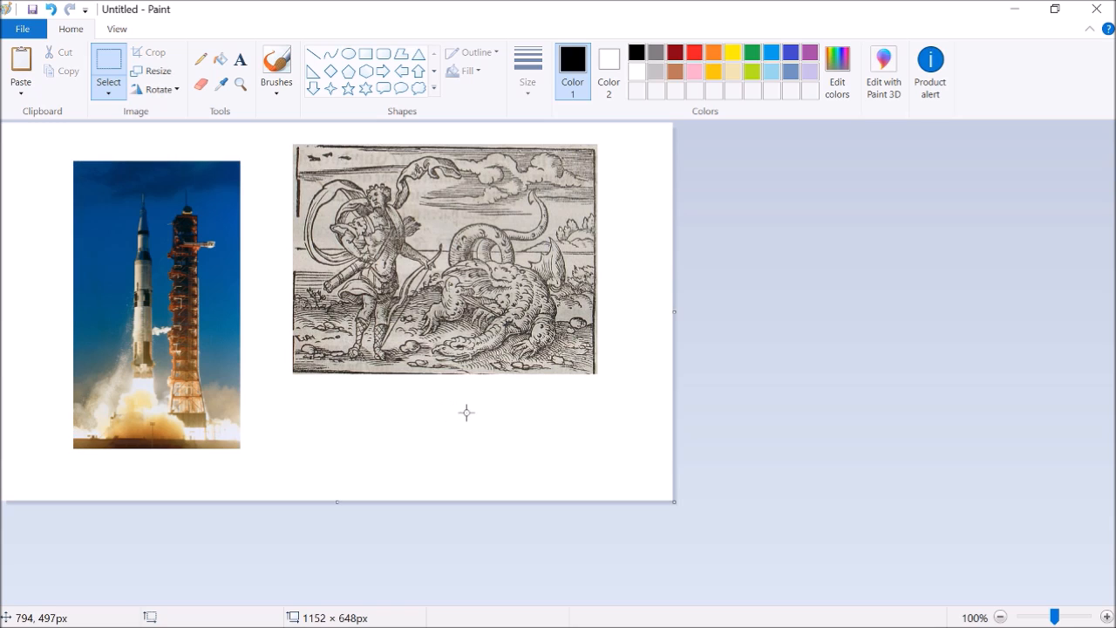
mouse_move(249, 280)
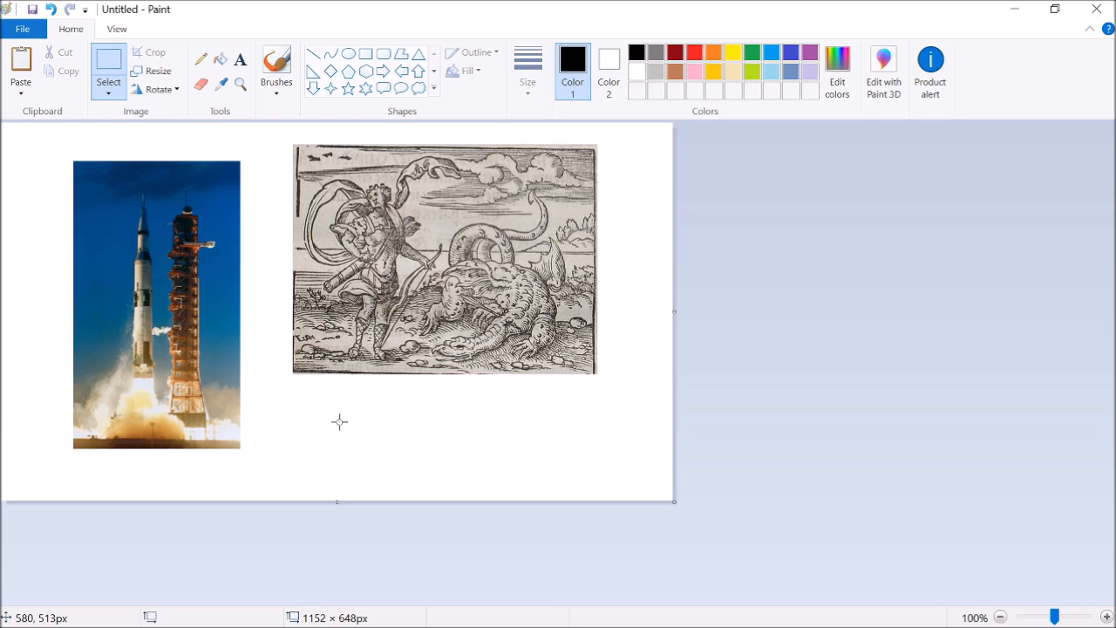
mouse_move(643, 391)
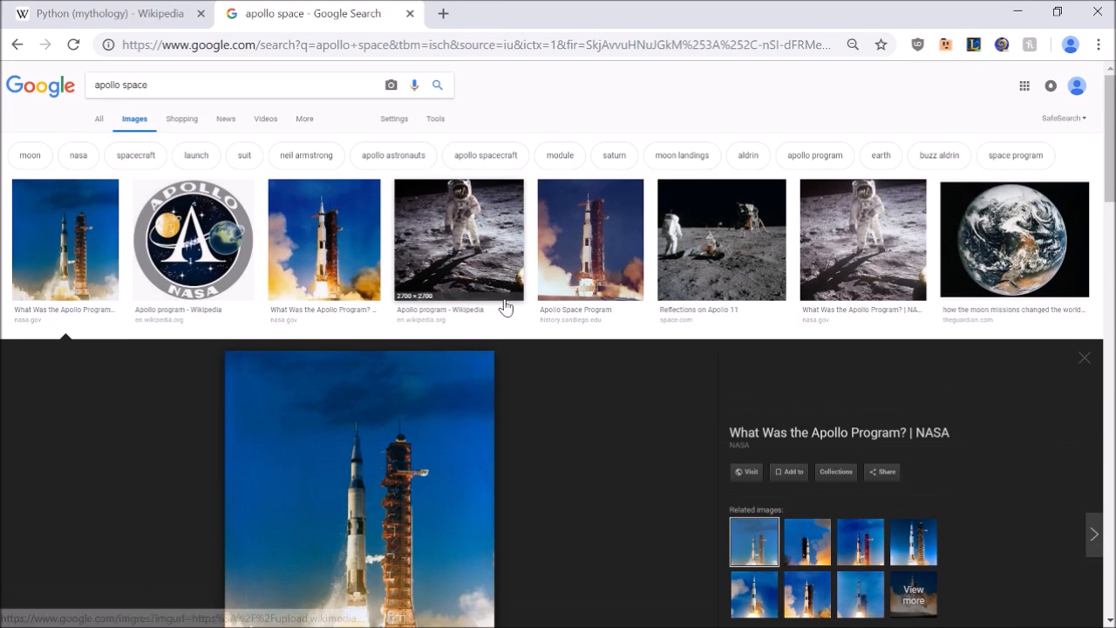
Step: Search Google Images for 'raid', open the blue Flying Insect can, and launch the capture tool
left_click(445, 13)
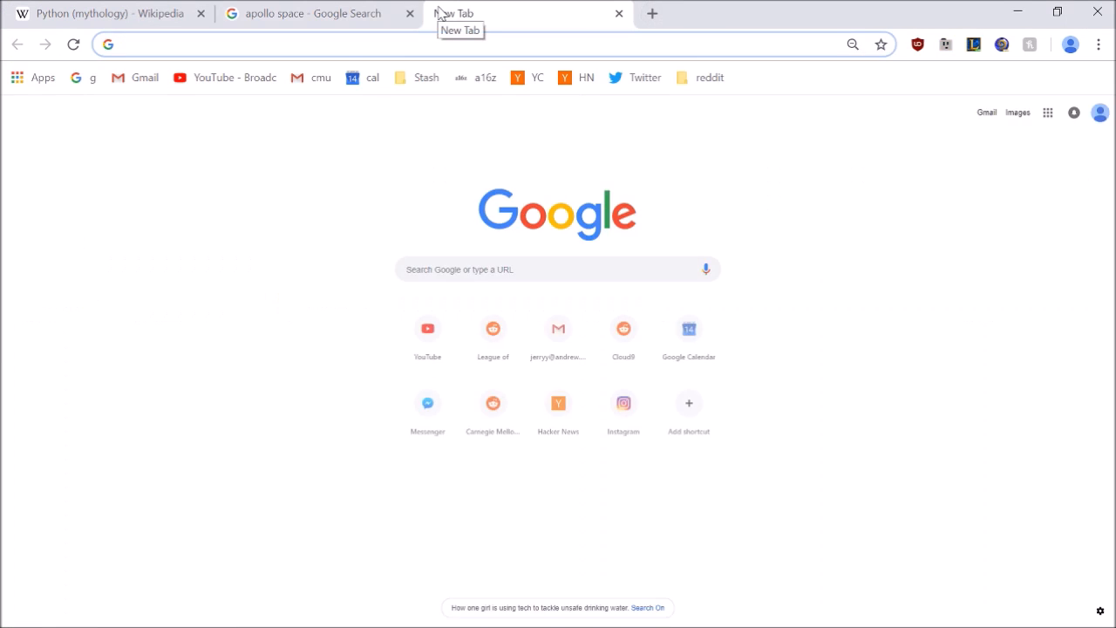
type("raid&oq=raid&aqs=chrome..69i57j0j69i59j0l3.905j0j7&sourceid=chrome&ie=UTF-8")
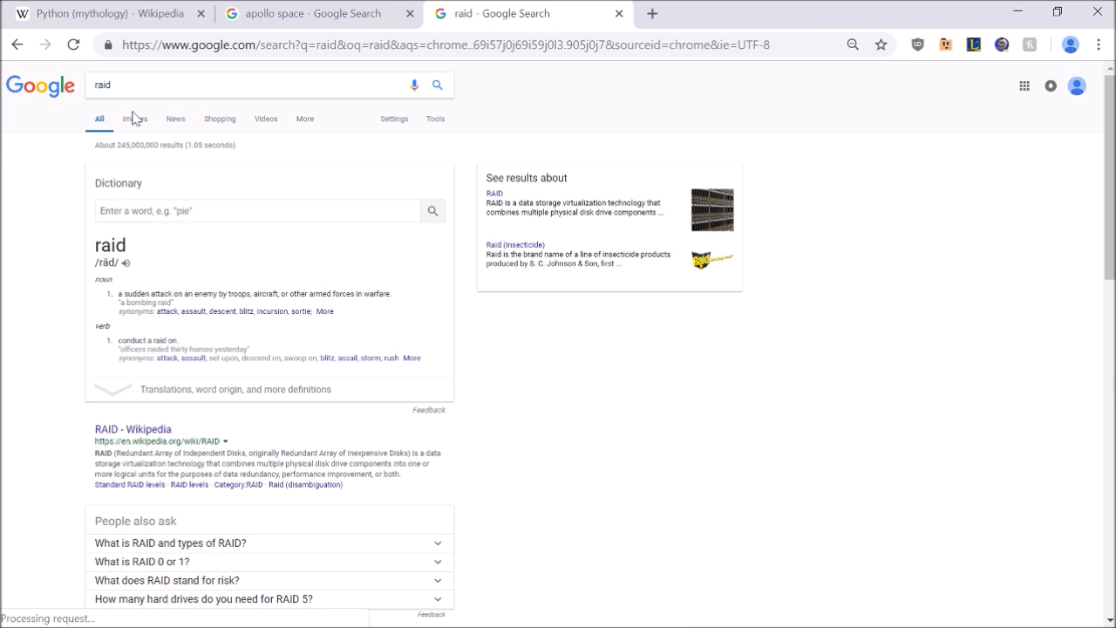
left_click(134, 119)
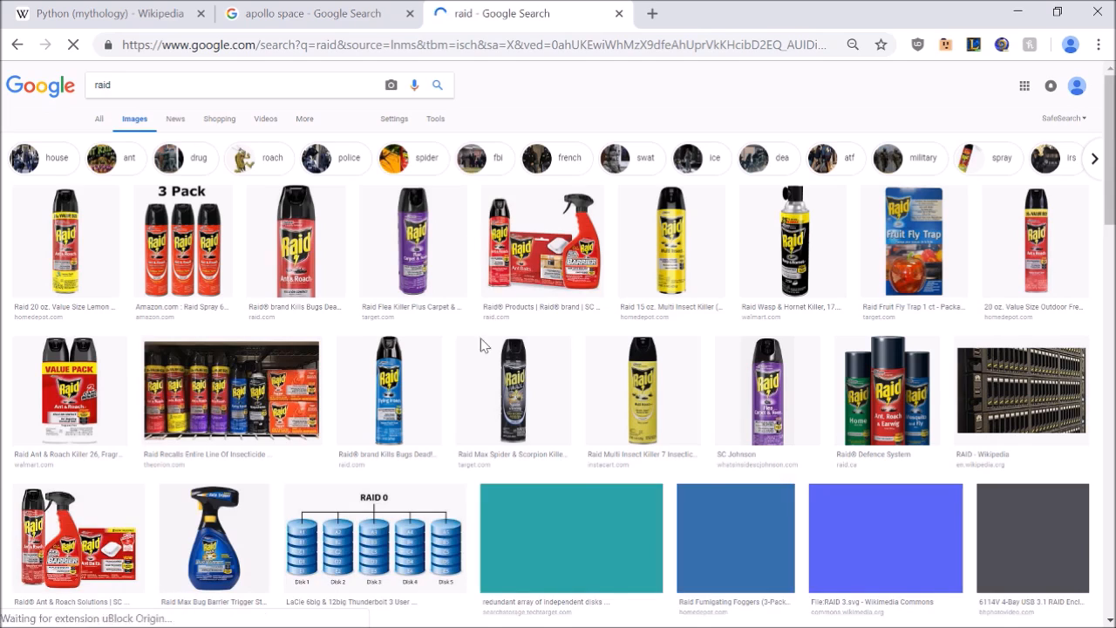
scroll("down", 3)
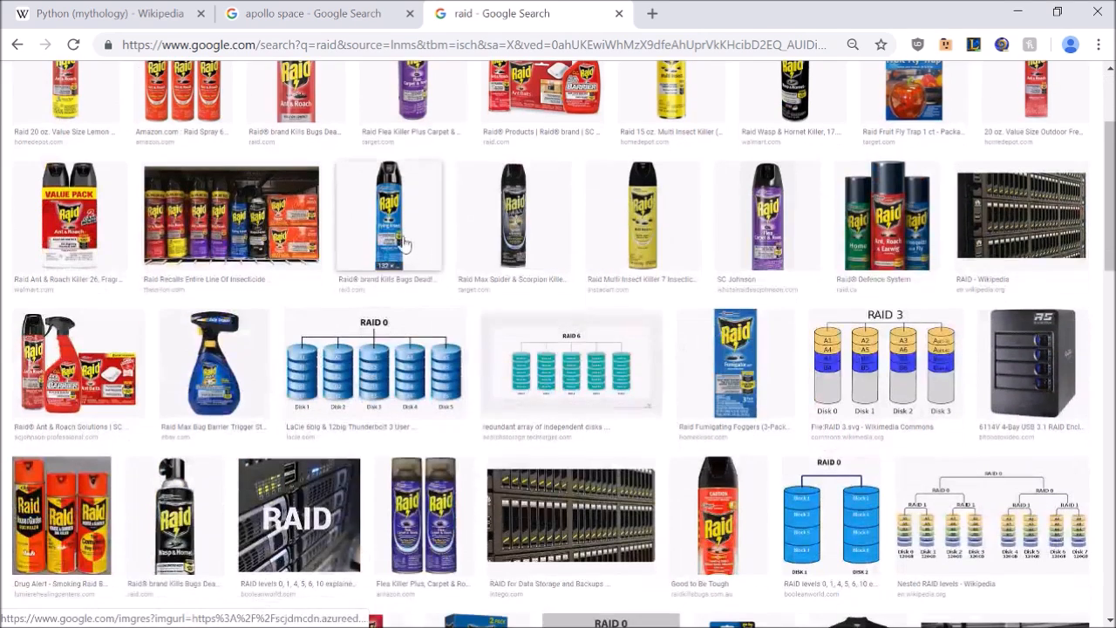
left_click(389, 218)
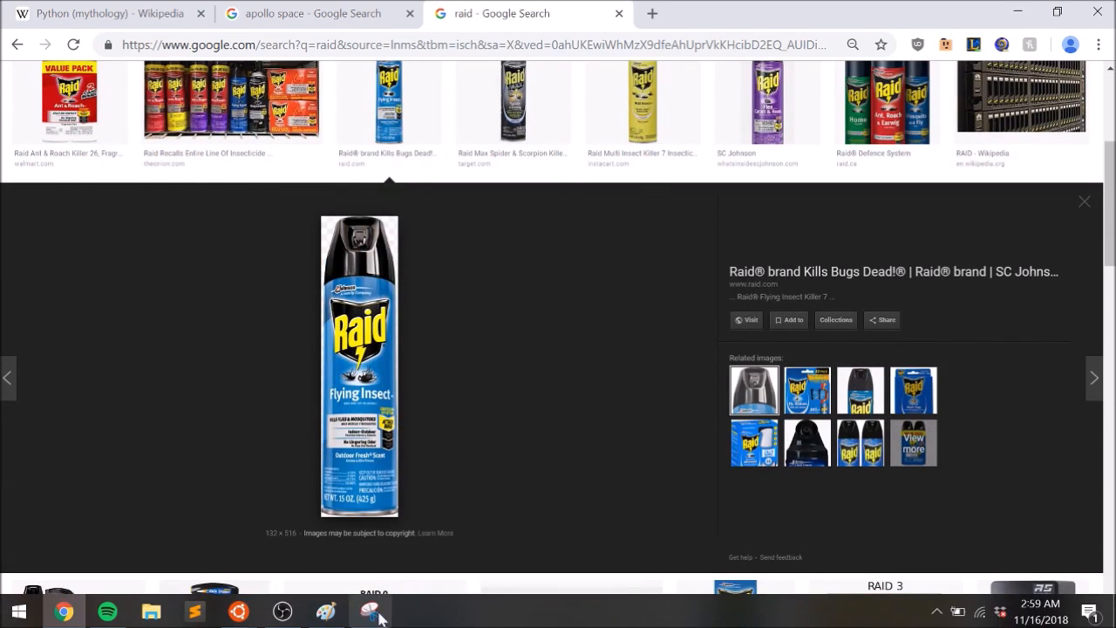
left_click(370, 608)
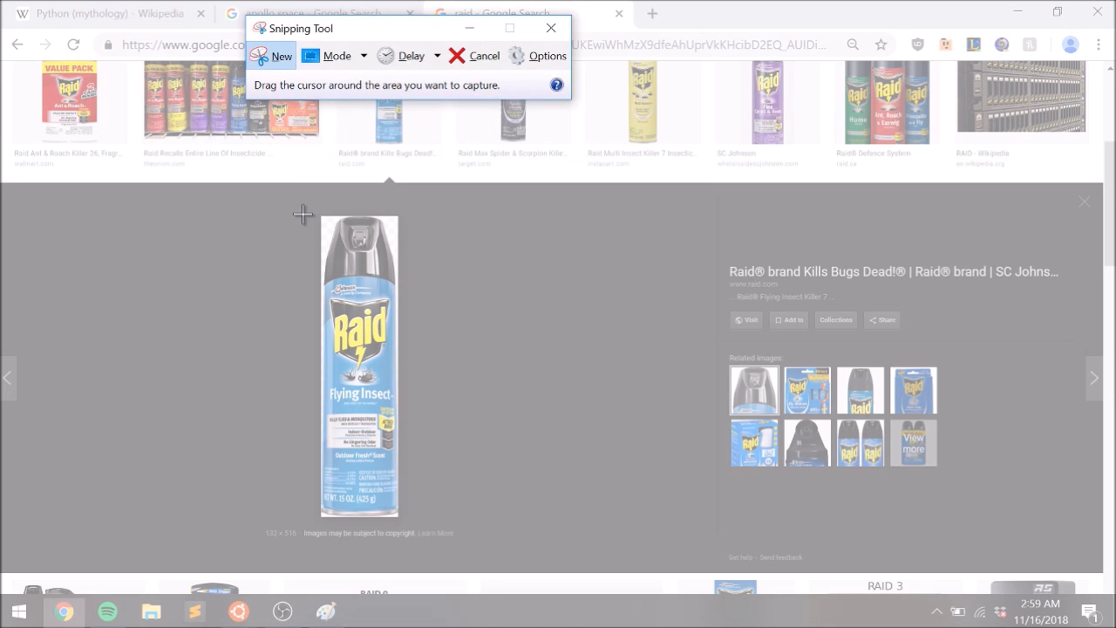
key("alt+tab")
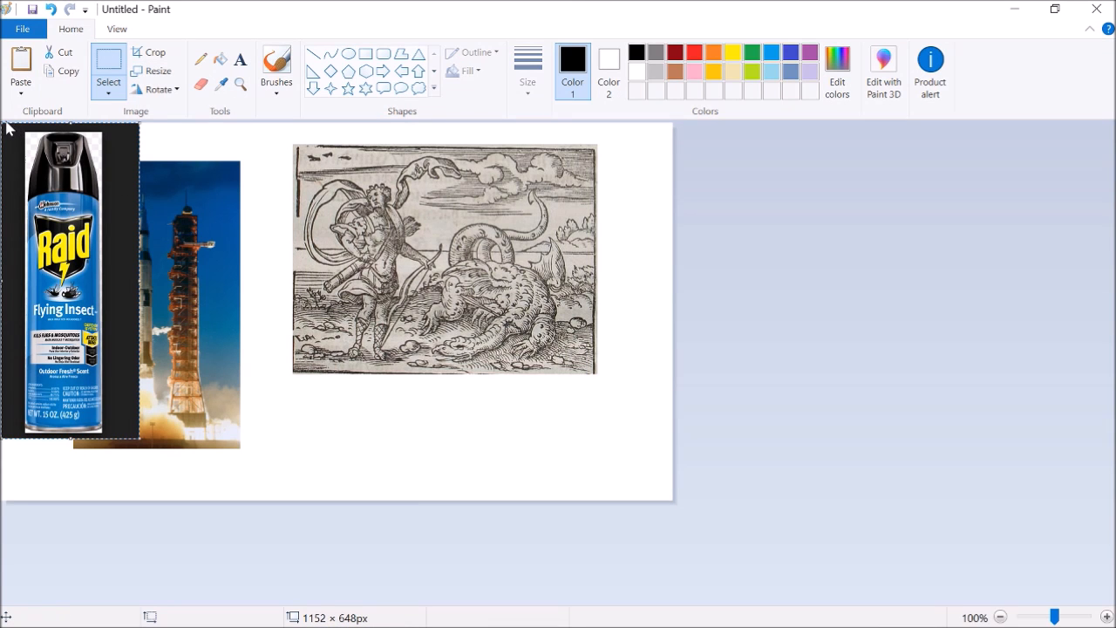
Step: Shrink the pasted Raid can and place copies over the rocket photo and the engraving's right edge
left_click_drag(64, 279, 278, 377)
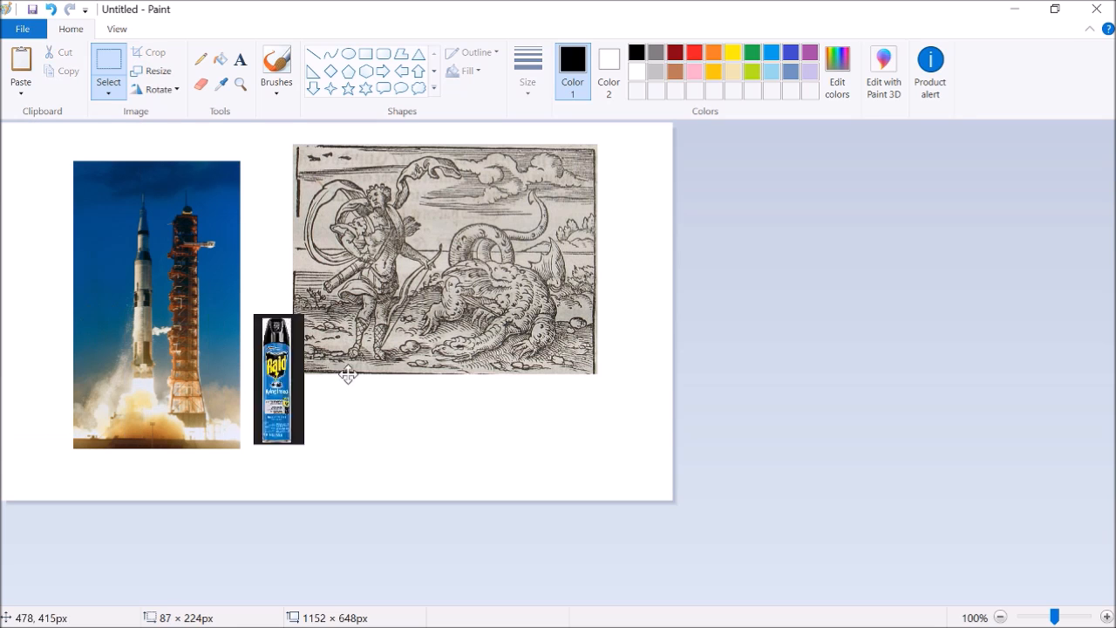
left_click_drag(279, 379, 538, 402)
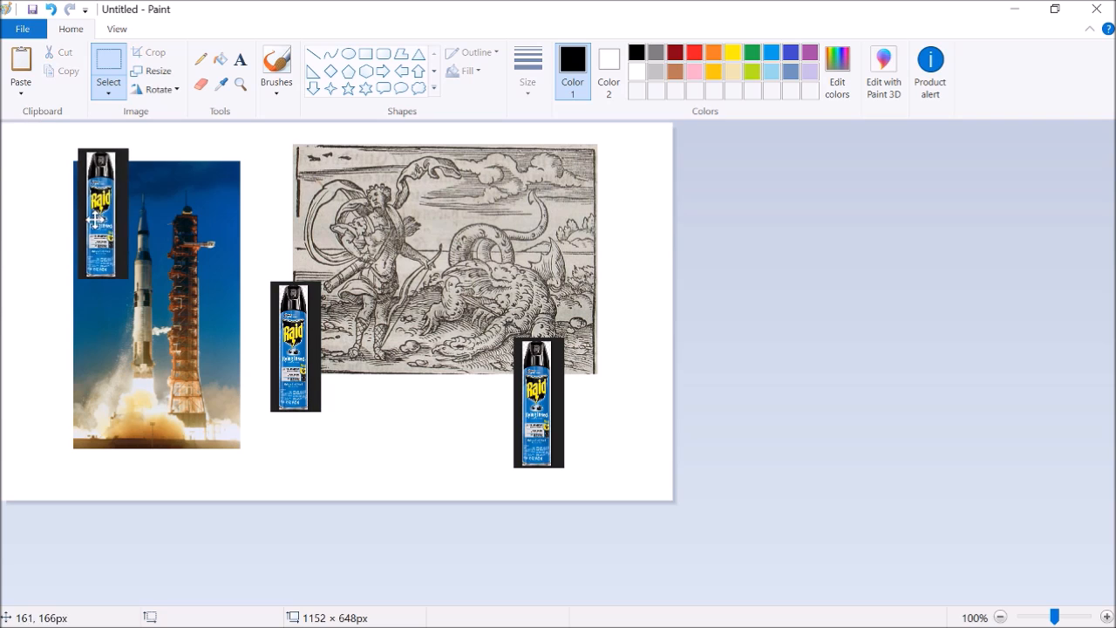
left_click_drag(102, 213, 589, 218)
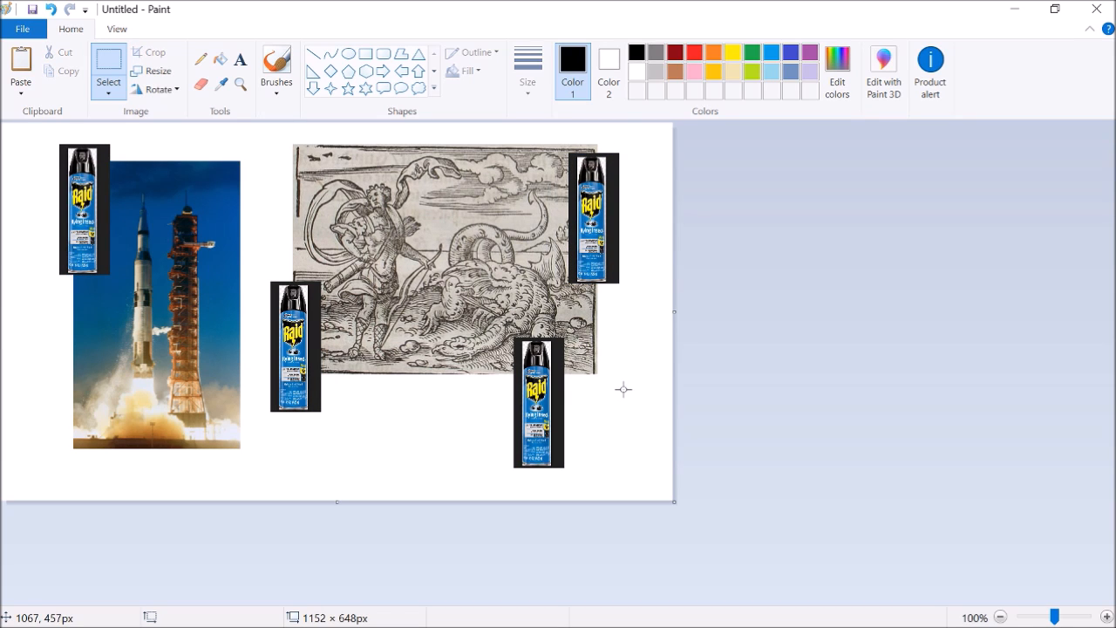
Step: Save the collage to the Desktop under the file name 'python'
left_click(21, 30)
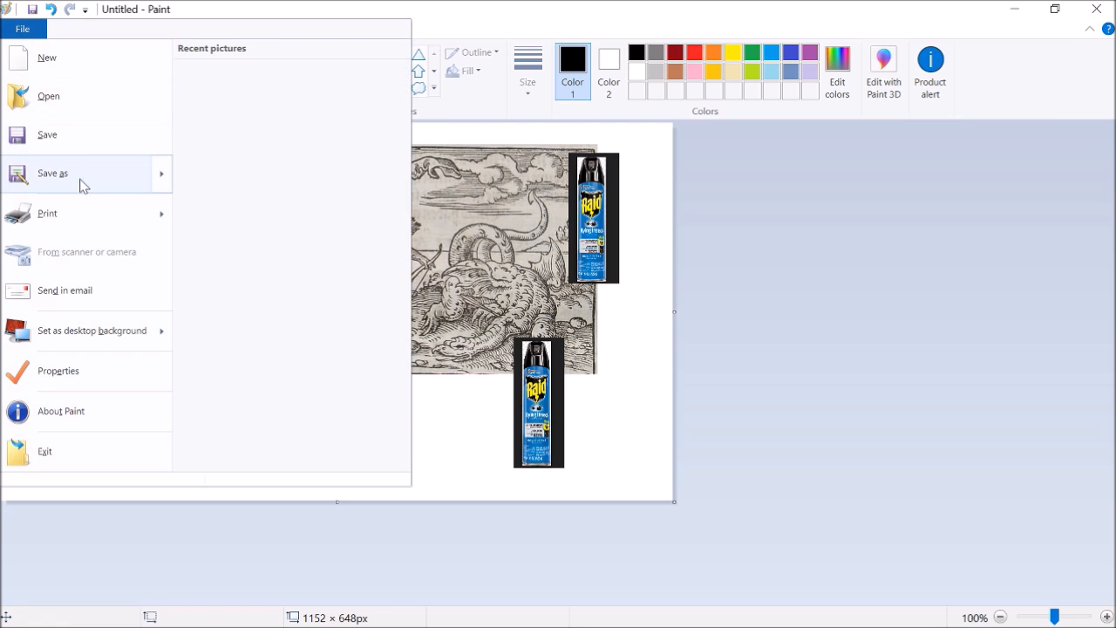
left_click(52, 172)
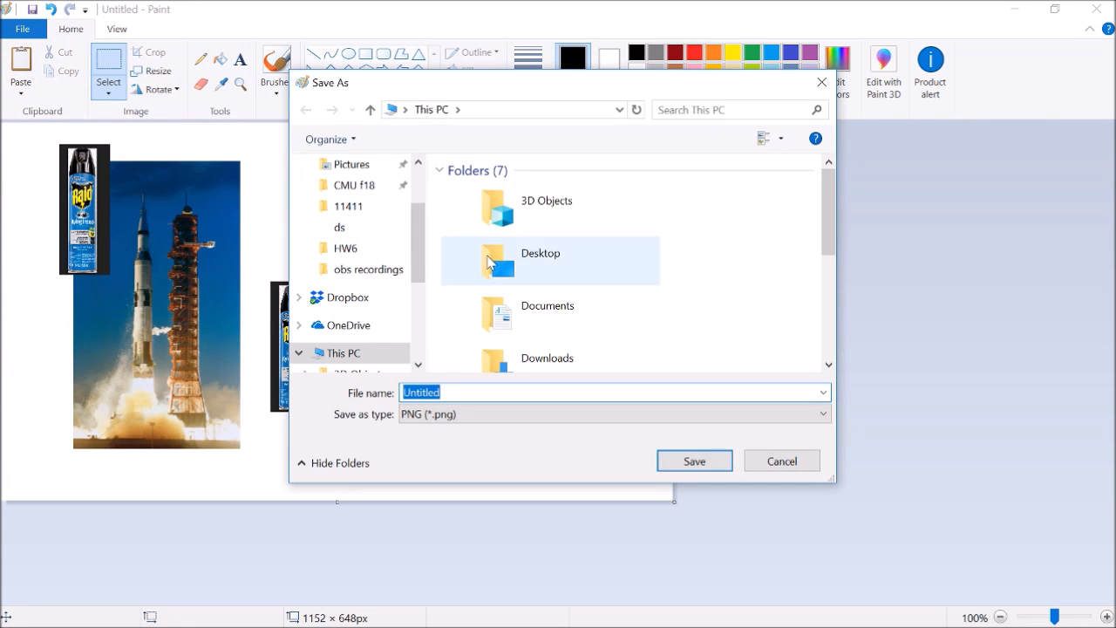
double_click(541, 260)
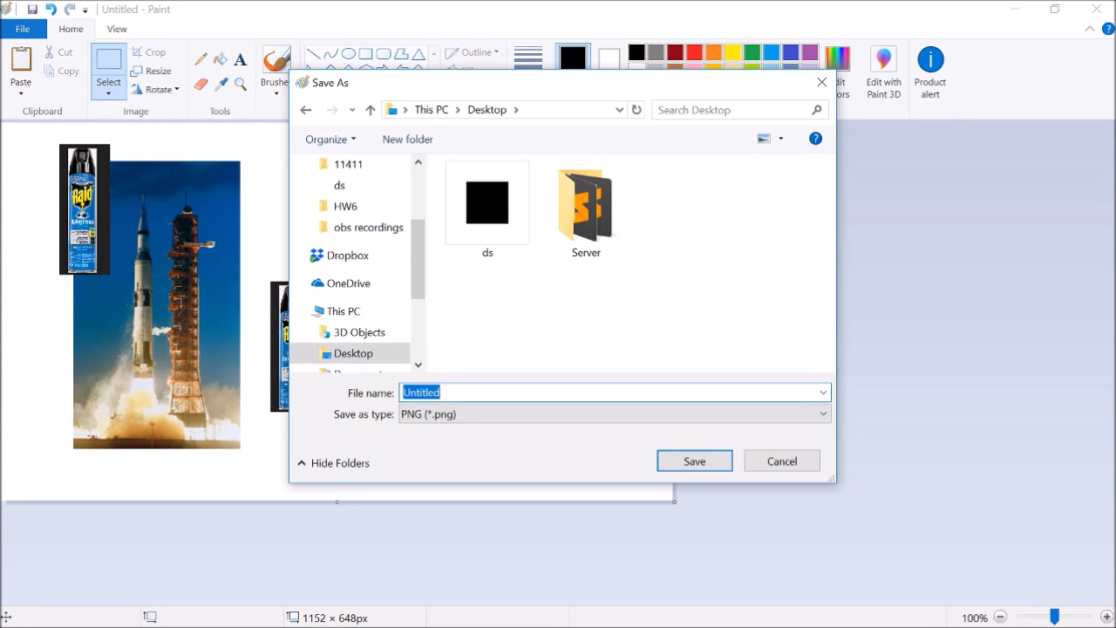
type("python")
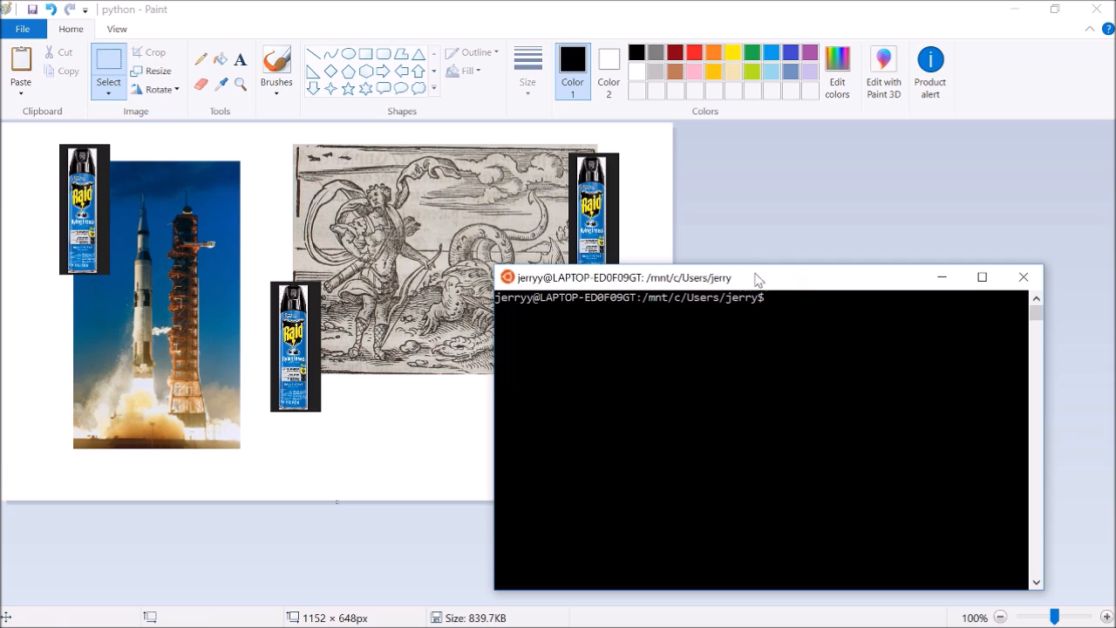
Step: Raise the terminal window, launch python, and evaluate hash and hash("brown")
left_click_drag(759, 278, 654, 120)
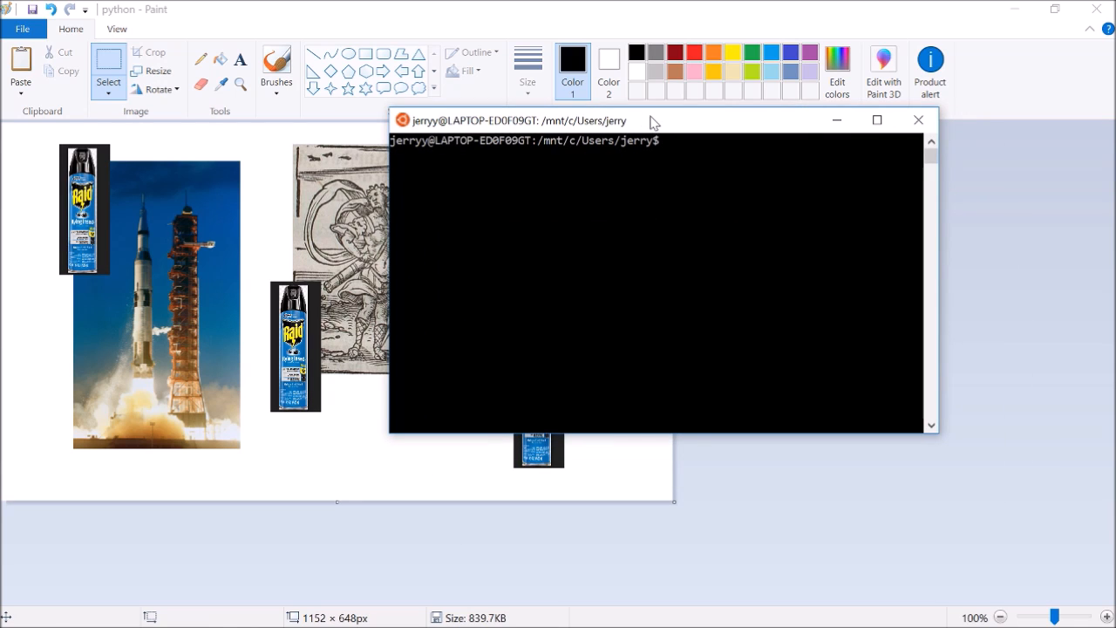
type("python")
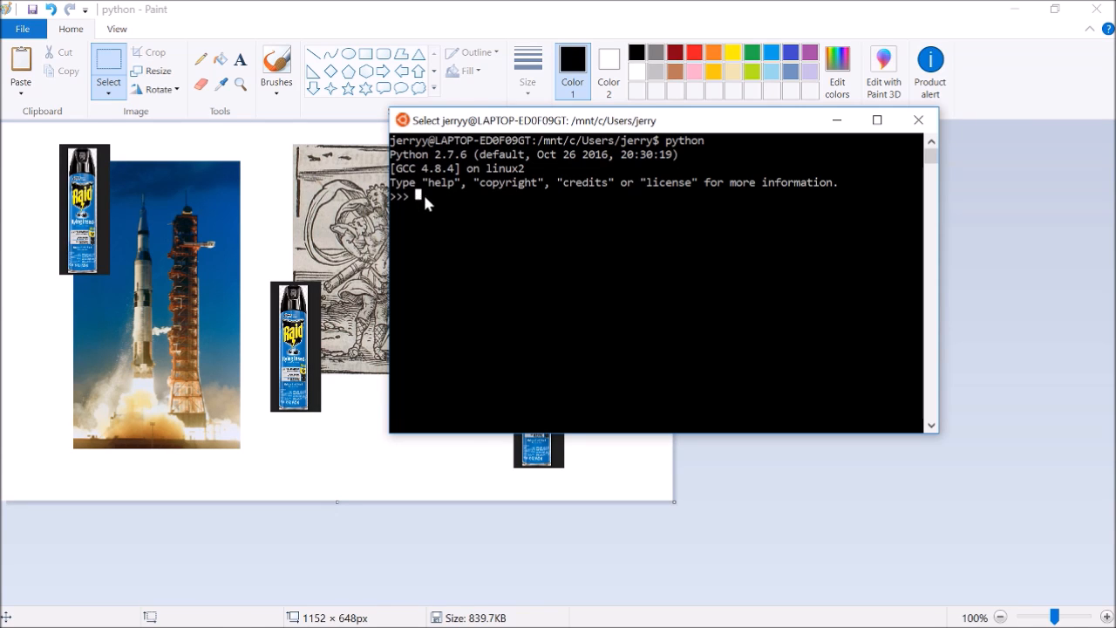
mouse_move(439, 201)
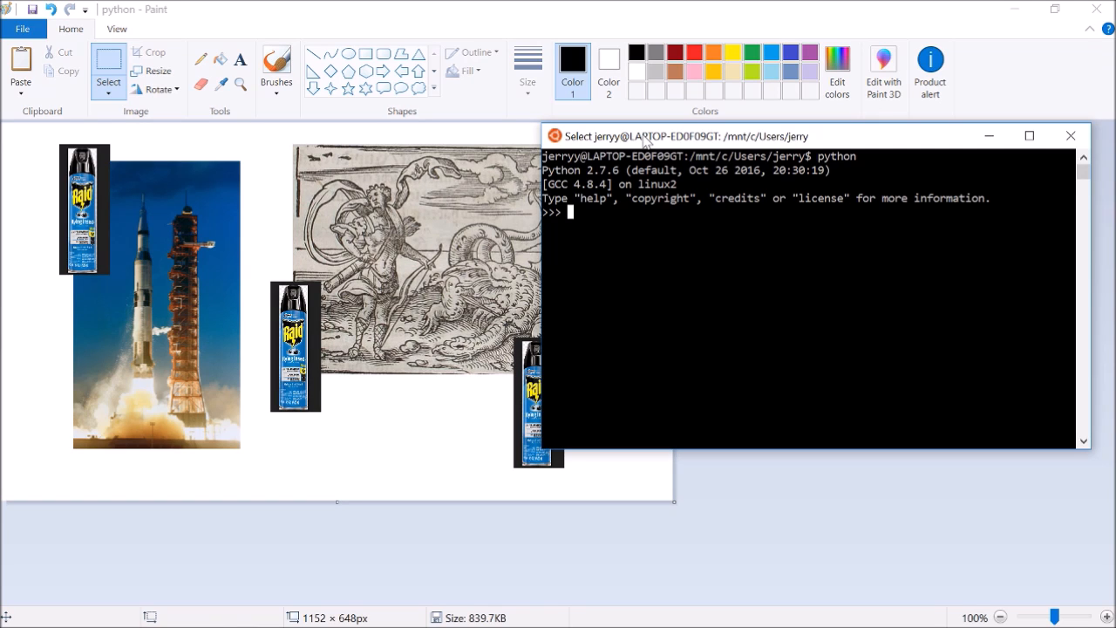
type("hash")
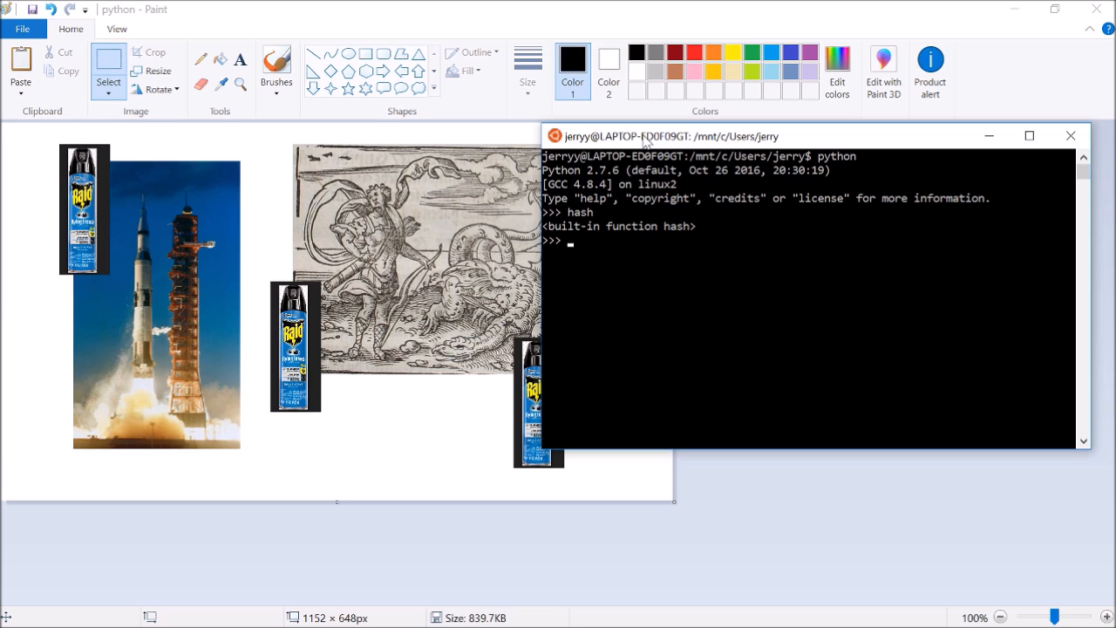
type("hash(\"brown\")")
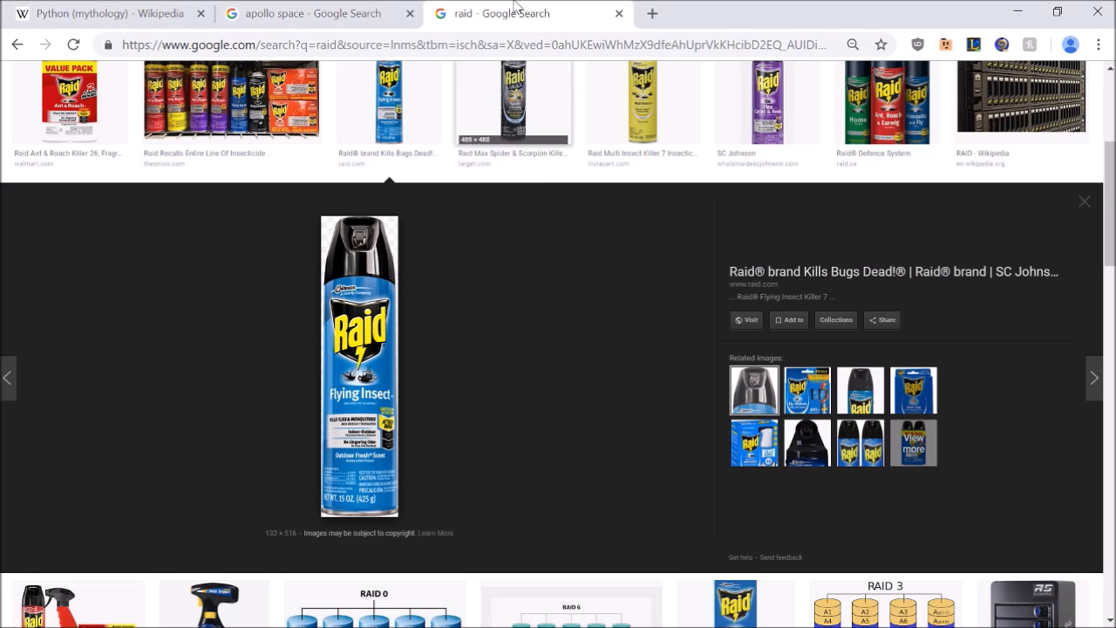
Step: Type 'ash b' while entering the hash browns Google search
type("ash b")
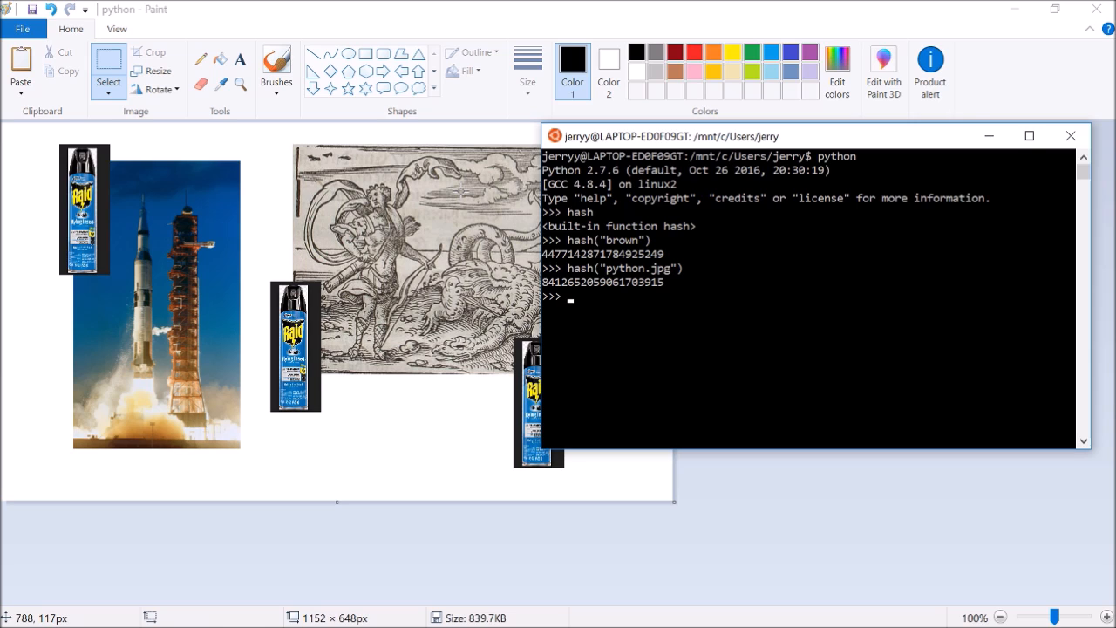
mouse_move(651, 361)
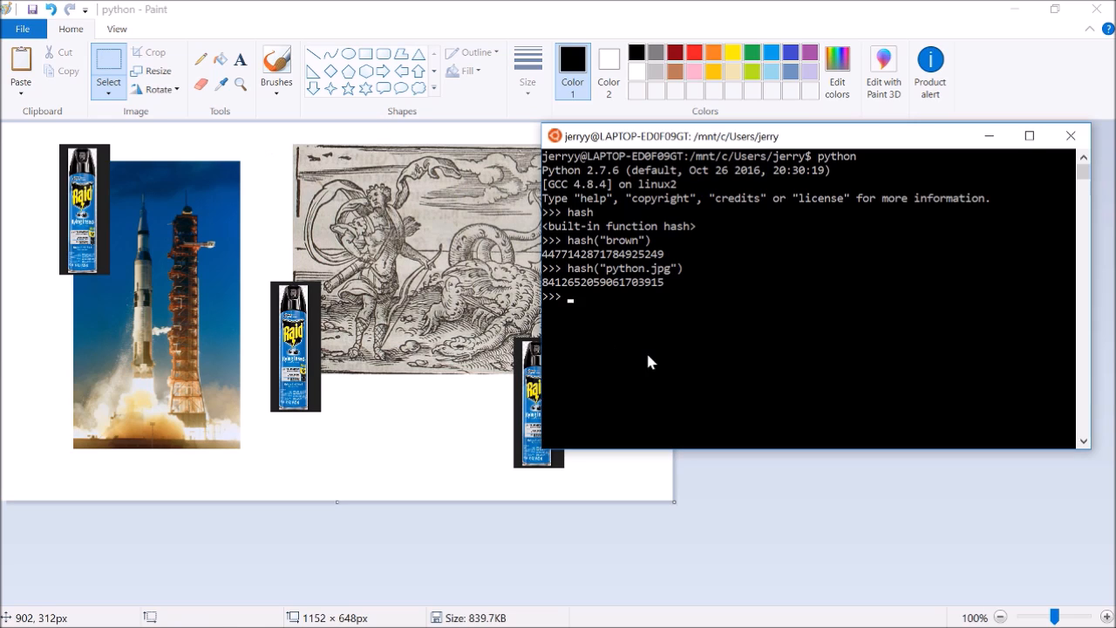
Step: Double-click in the terminal area on the way to a second terminal window
double_click(603, 282)
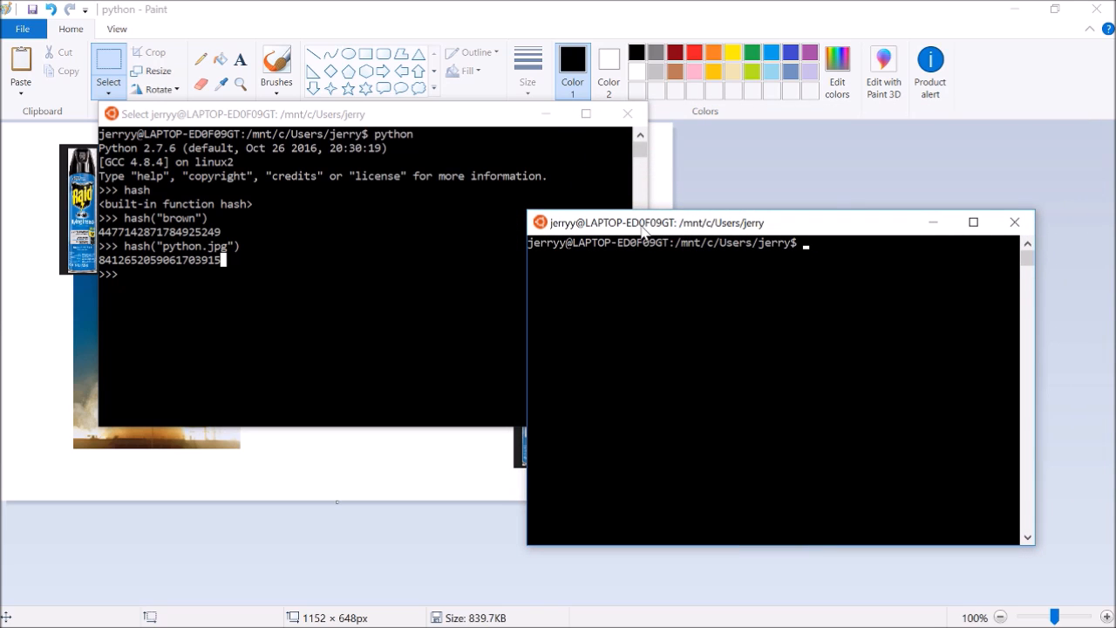
Step: Launch python in the new terminal and enter hash("space dragon apollo")
type("python")
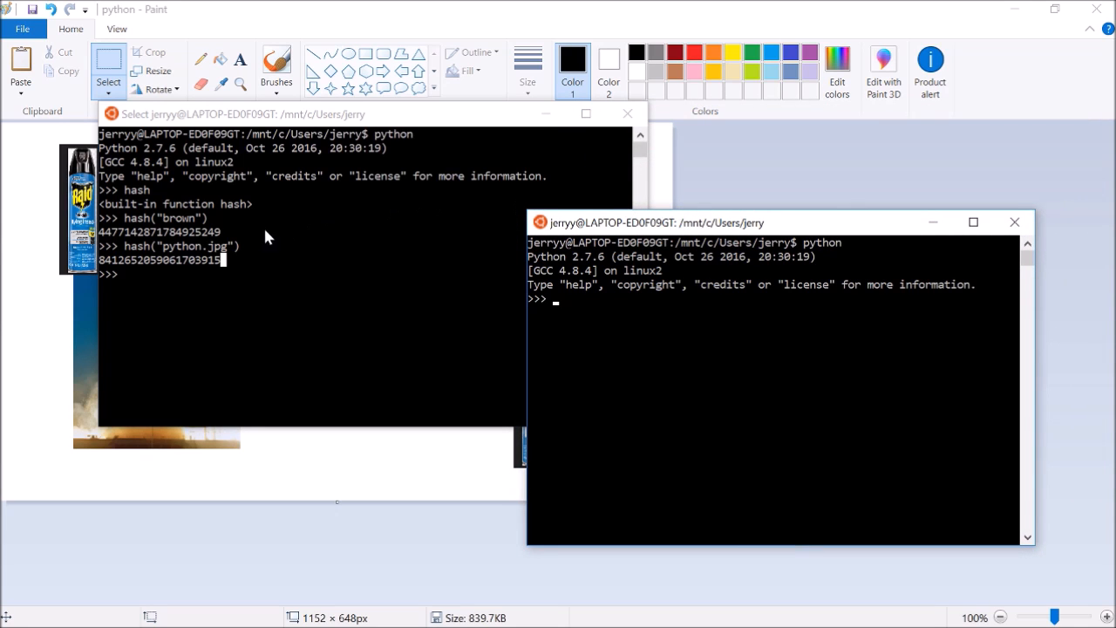
mouse_move(549, 335)
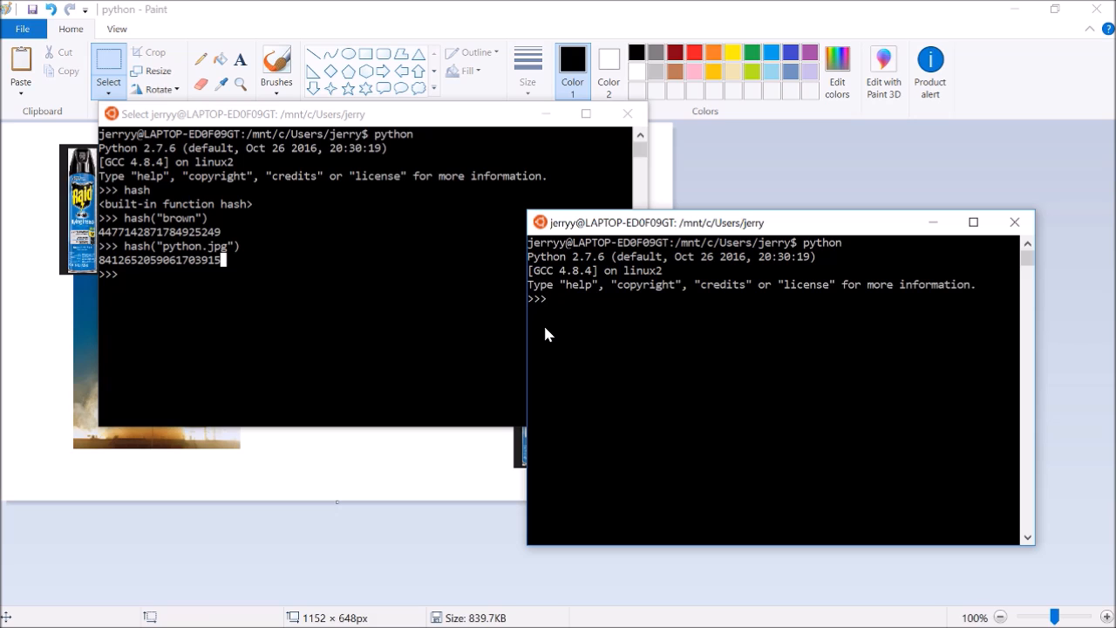
type("hash(\"")
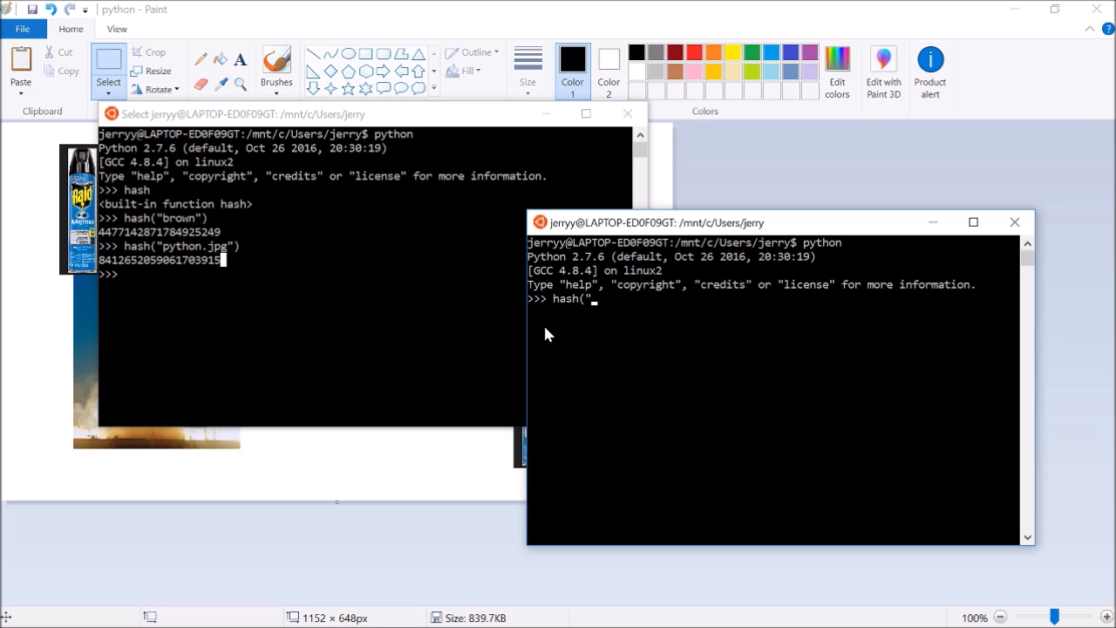
type("space dragon apollo")
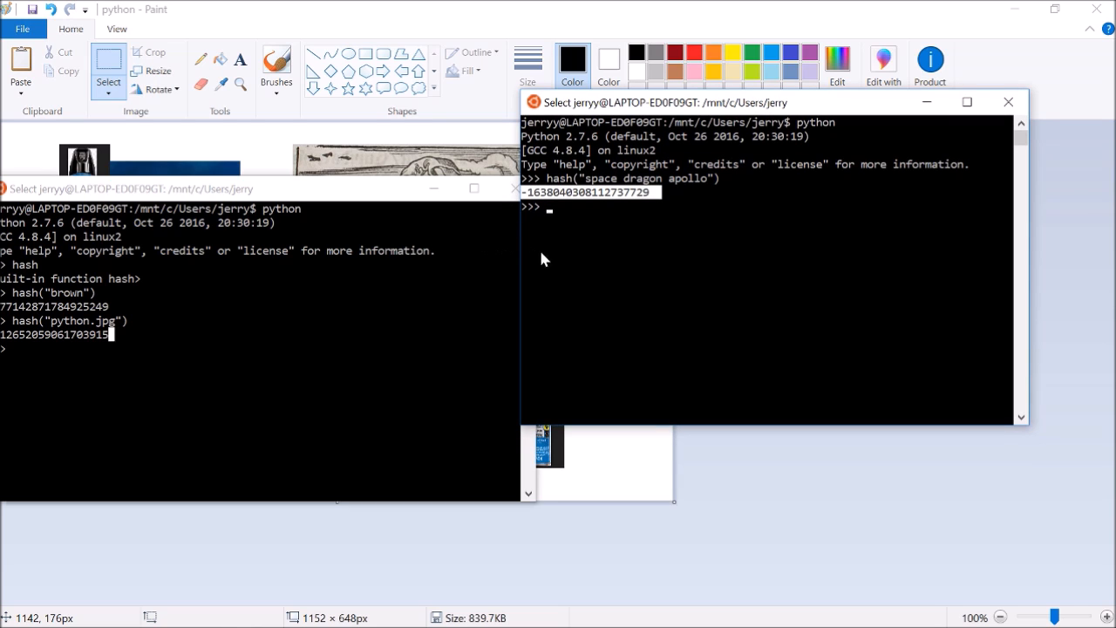
mouse_move(598, 285)
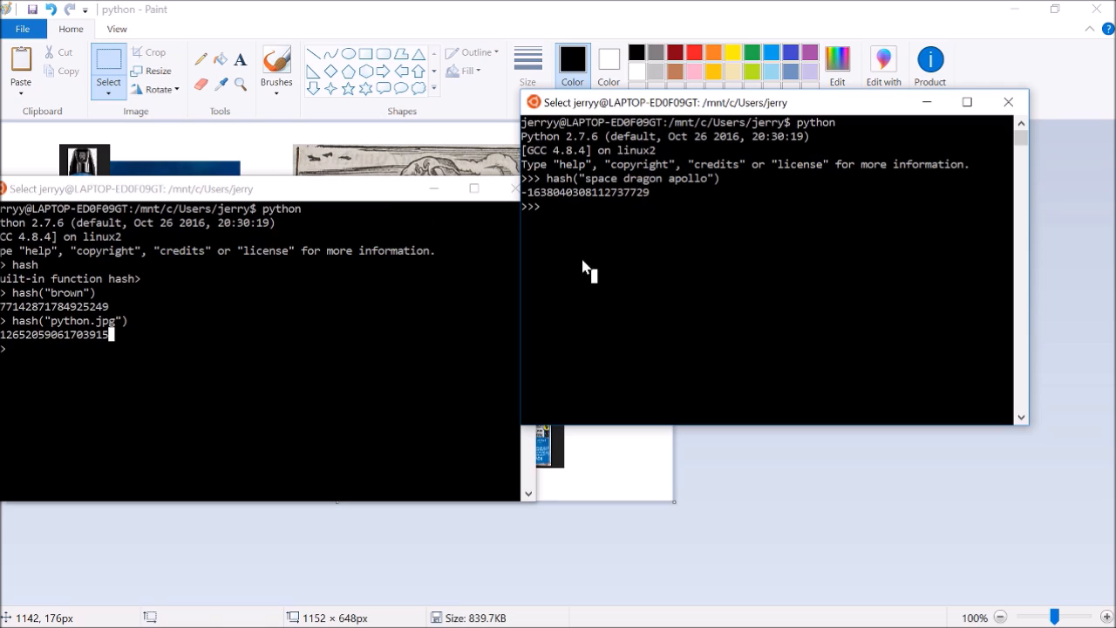
mouse_move(592, 265)
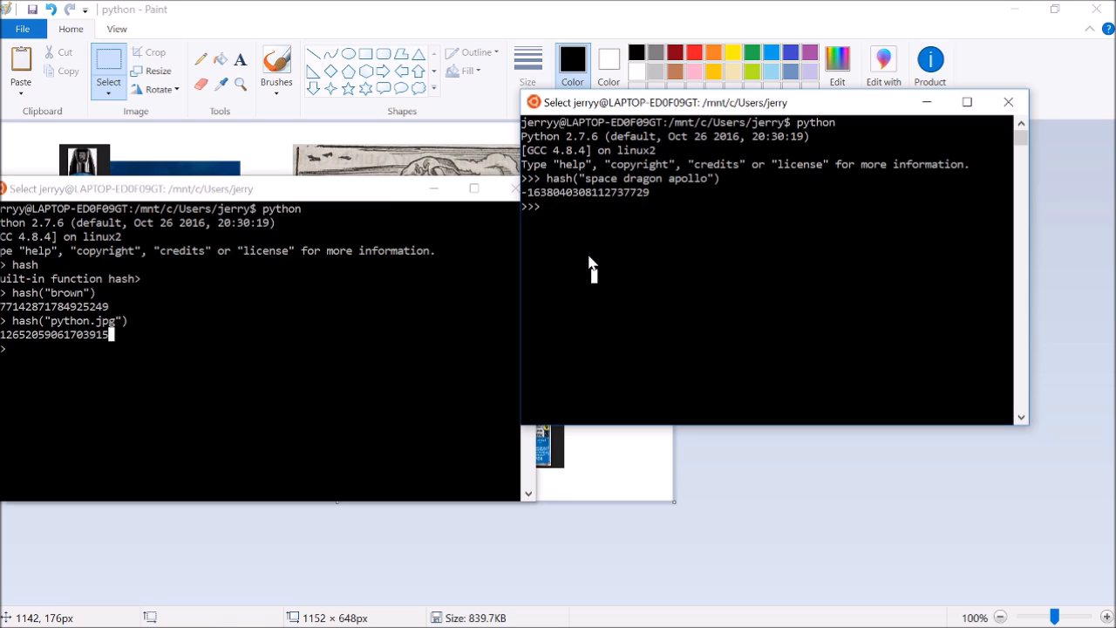
mouse_move(753, 211)
type("hash(\"b")
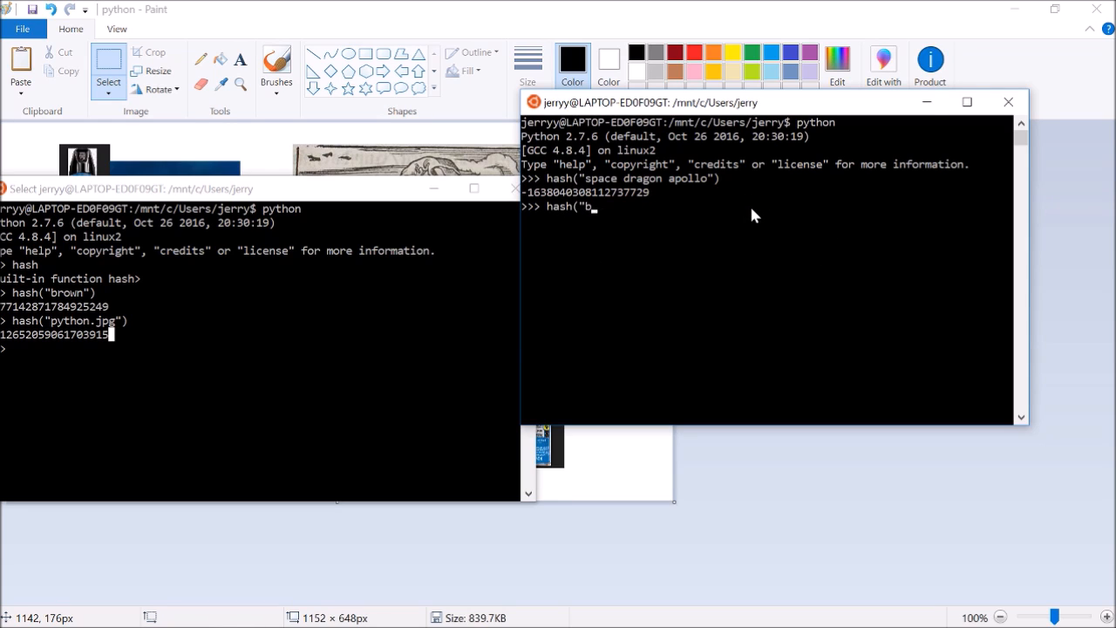
Step: Hash "block chain" in Python and select the resulting number
type("lock chain\")")
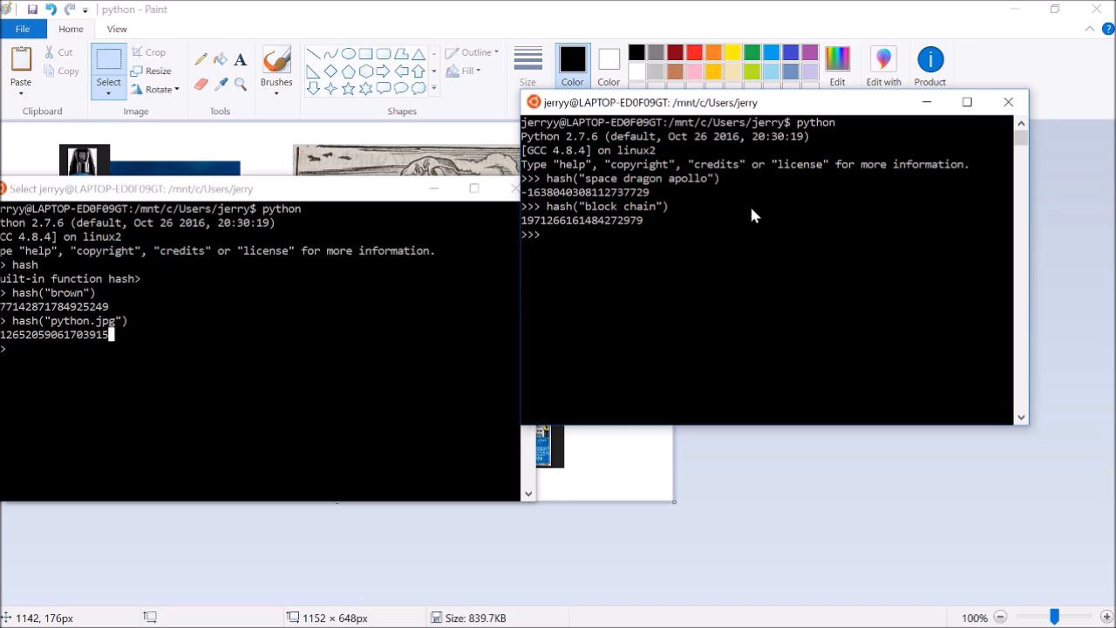
mouse_move(562, 225)
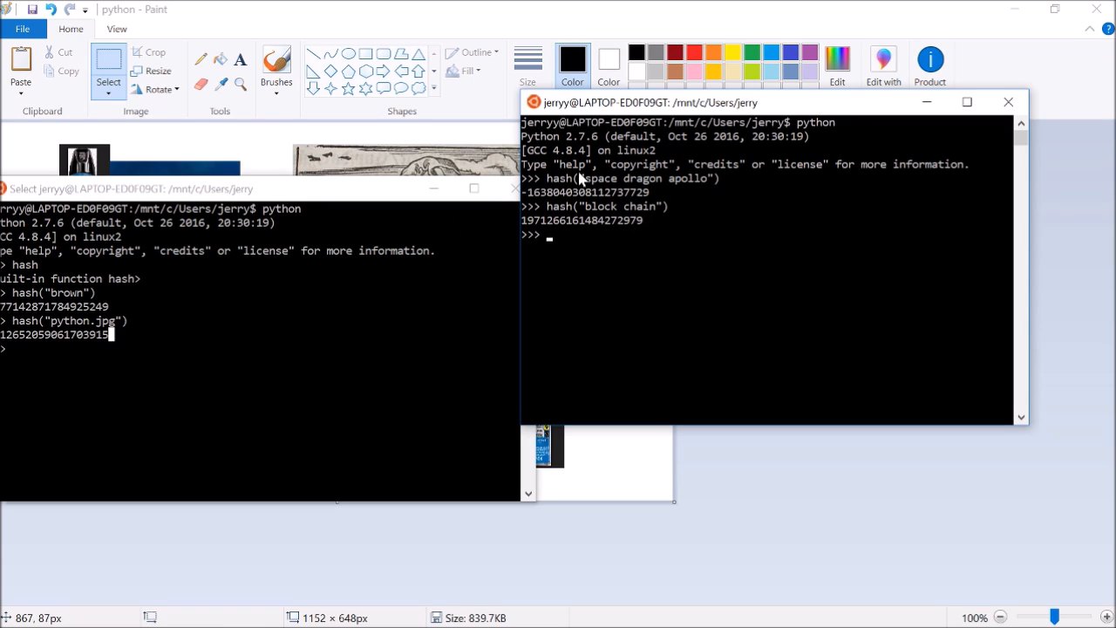
double_click(636, 177)
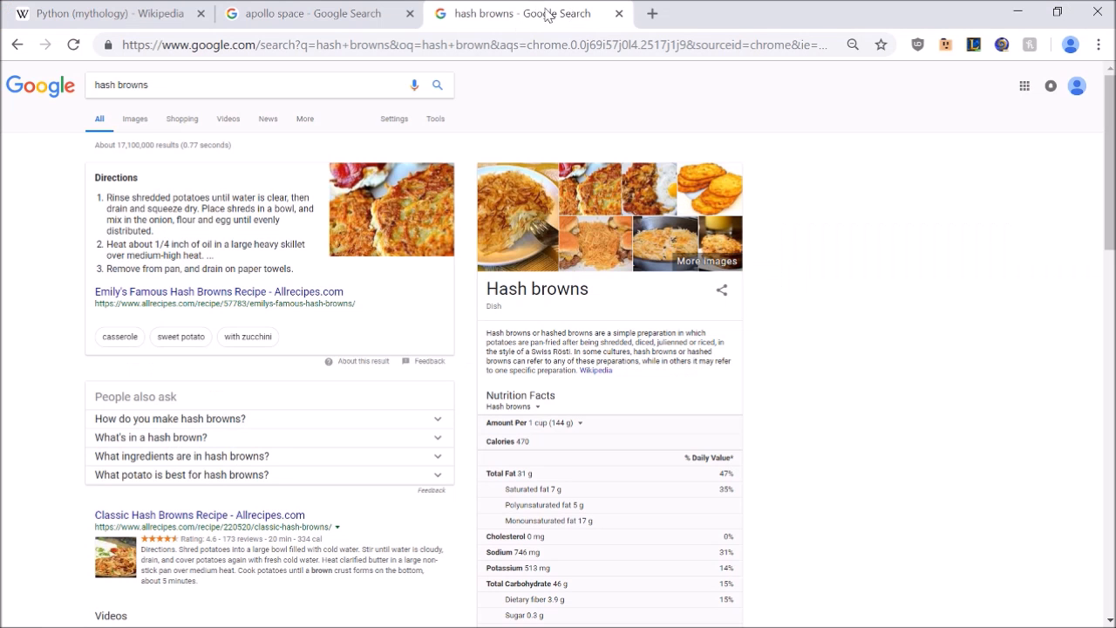
Step: Open LeetCode's problem list in a new tab and choose Two Sum
left_click(660, 13)
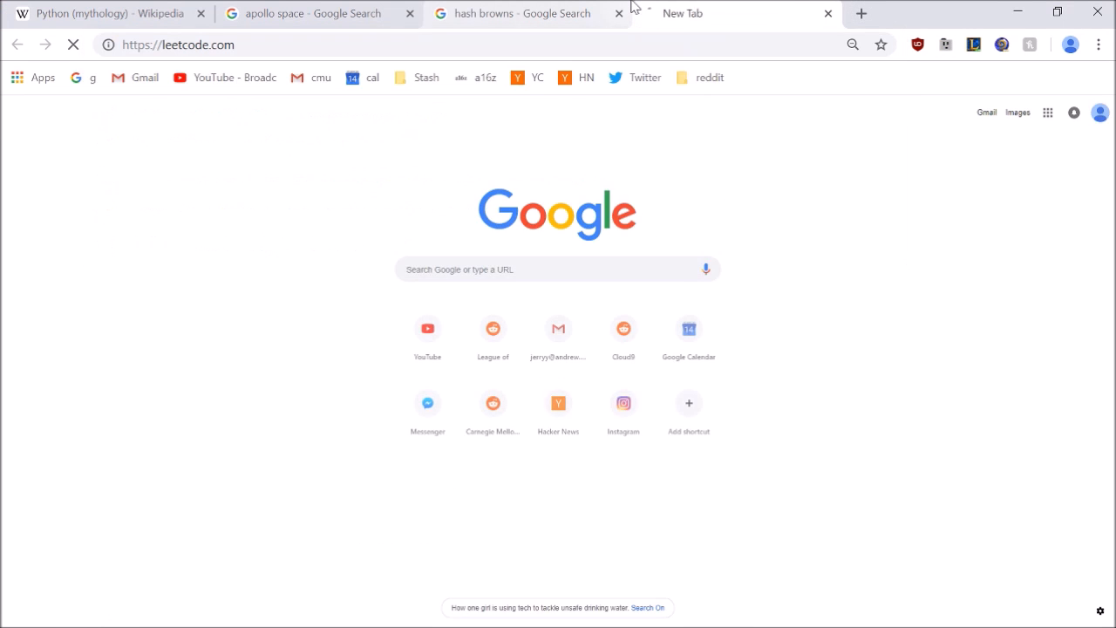
left_click(179, 45)
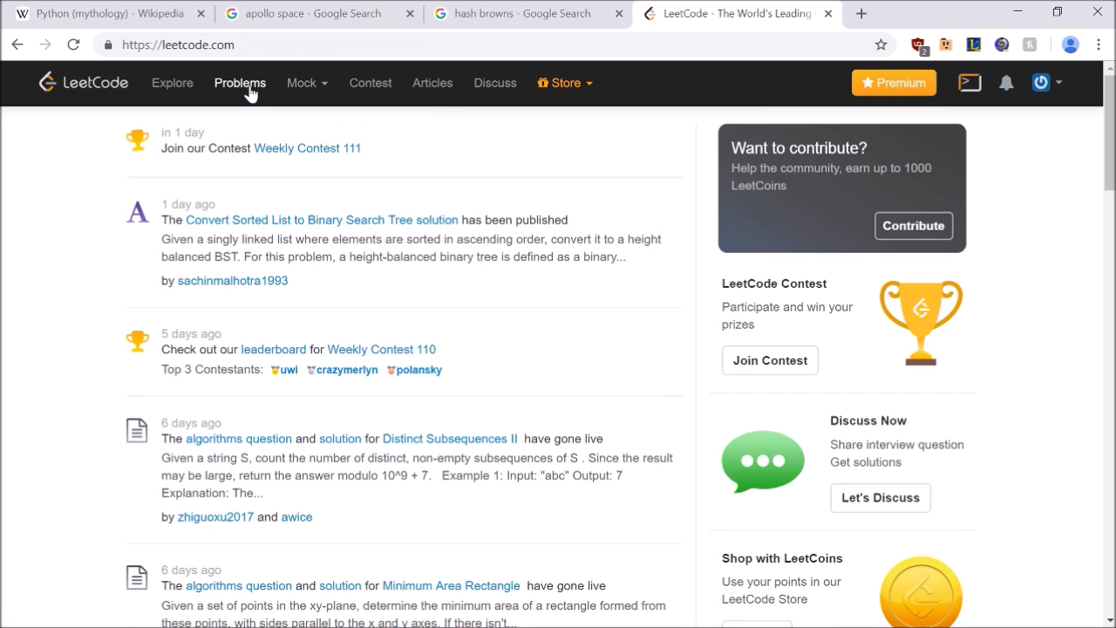
left_click(239, 82)
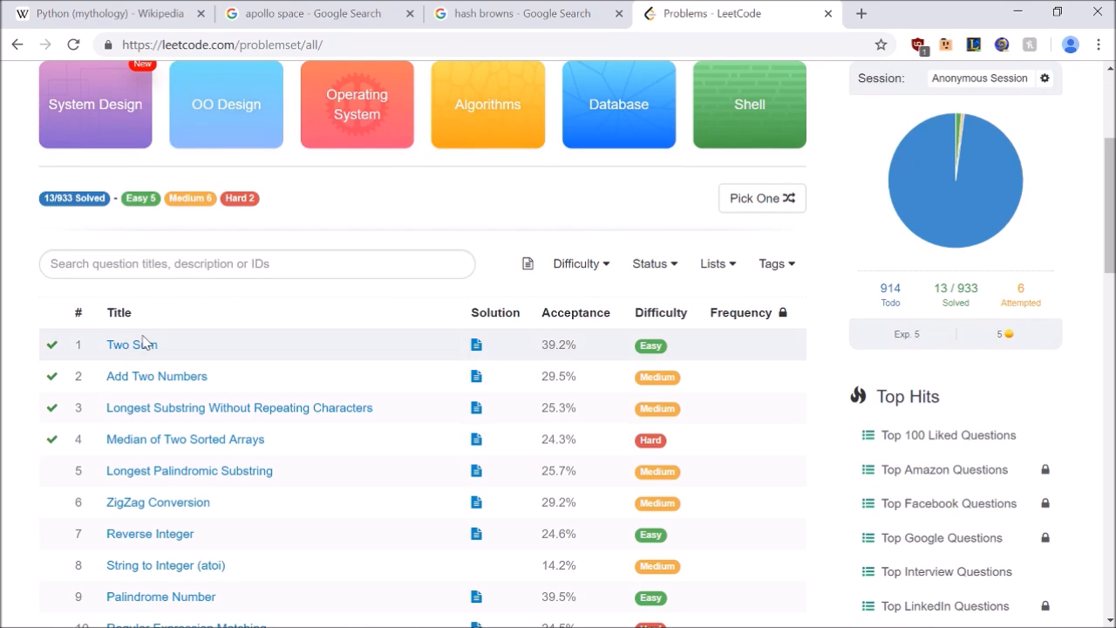
left_click(127, 345)
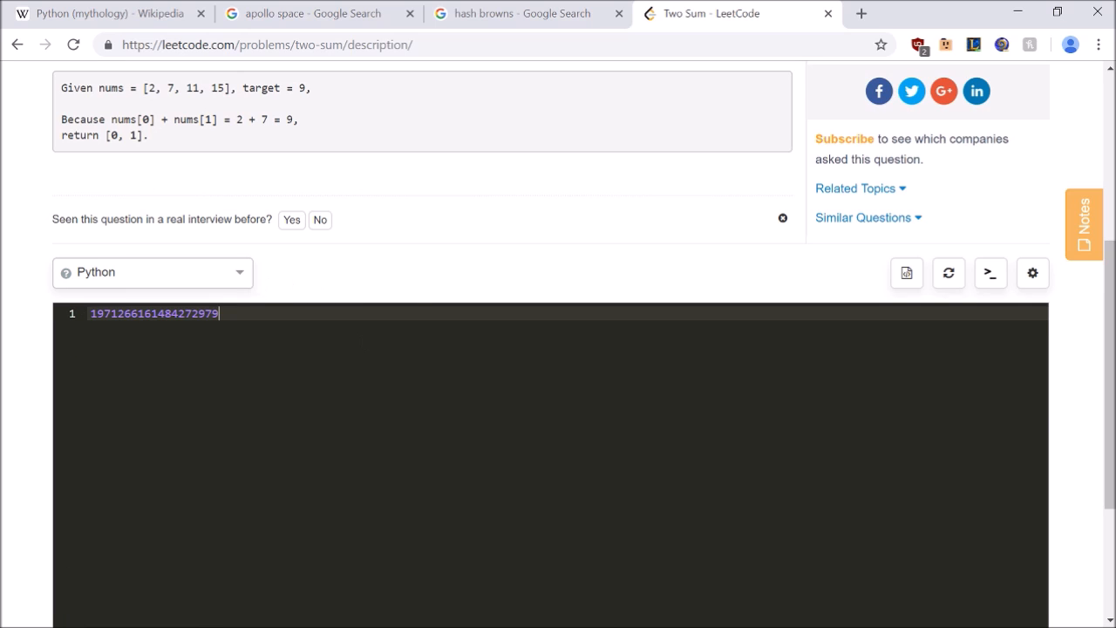
Step: Submit the pasted block chain hash number as the Two Sum solution
scroll("down", 3)
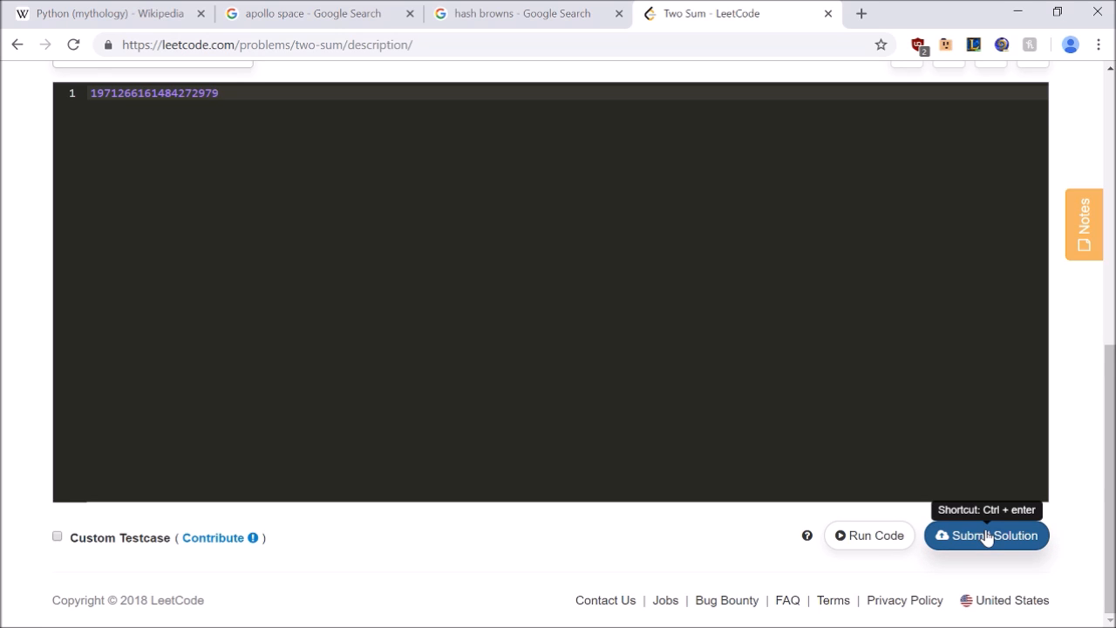
left_click(986, 534)
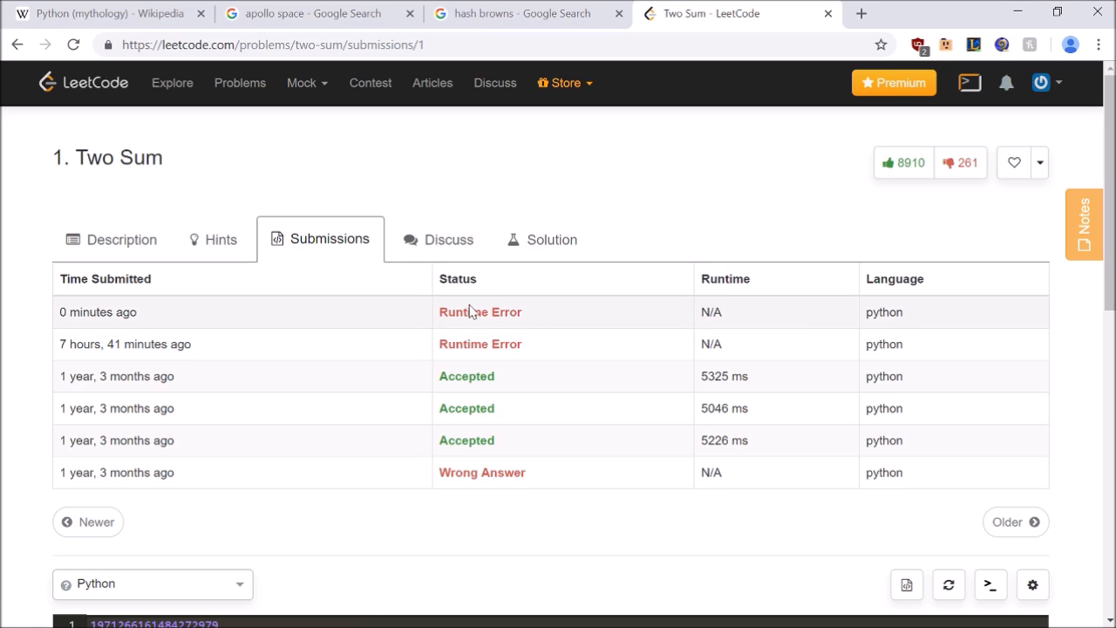
mouse_move(147, 315)
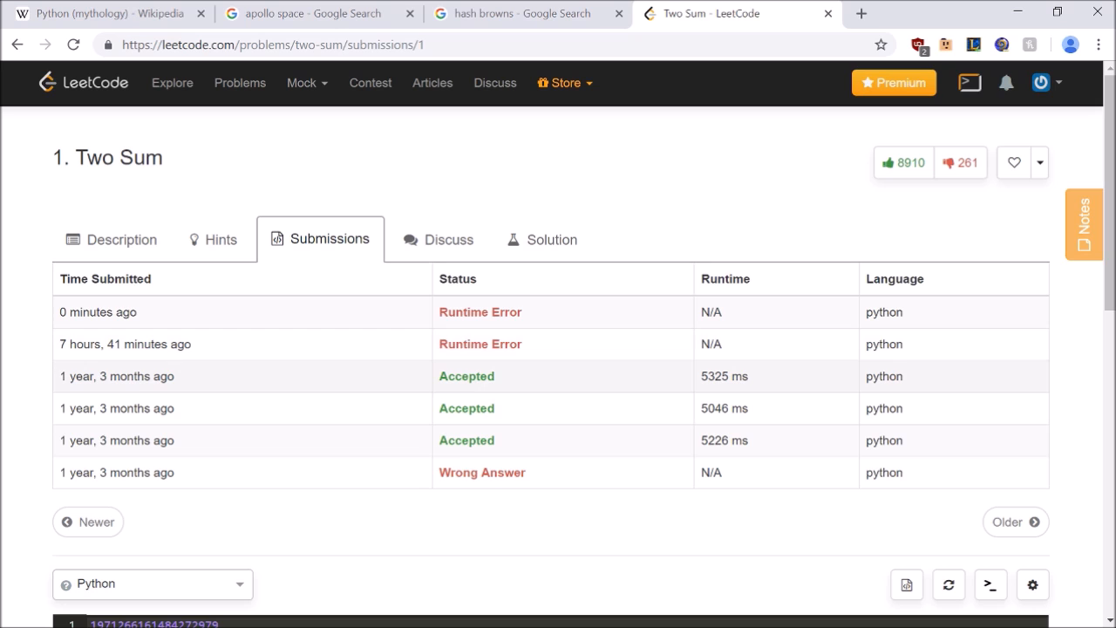
Step: Open the details of an older Accepted Two Sum submission
double_click(467, 376)
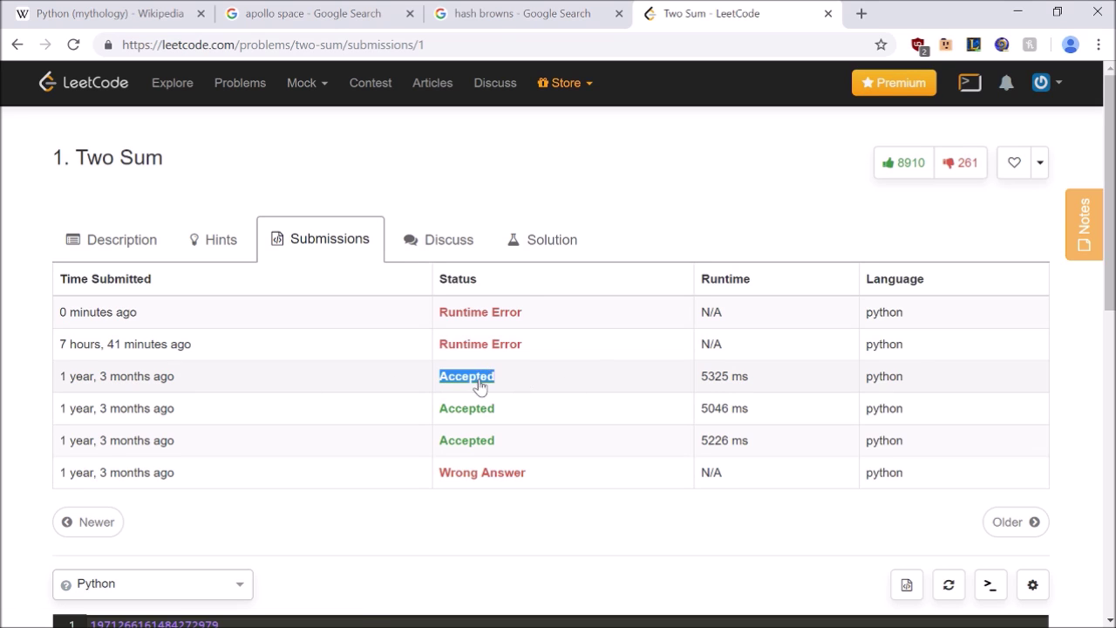
left_click(467, 376)
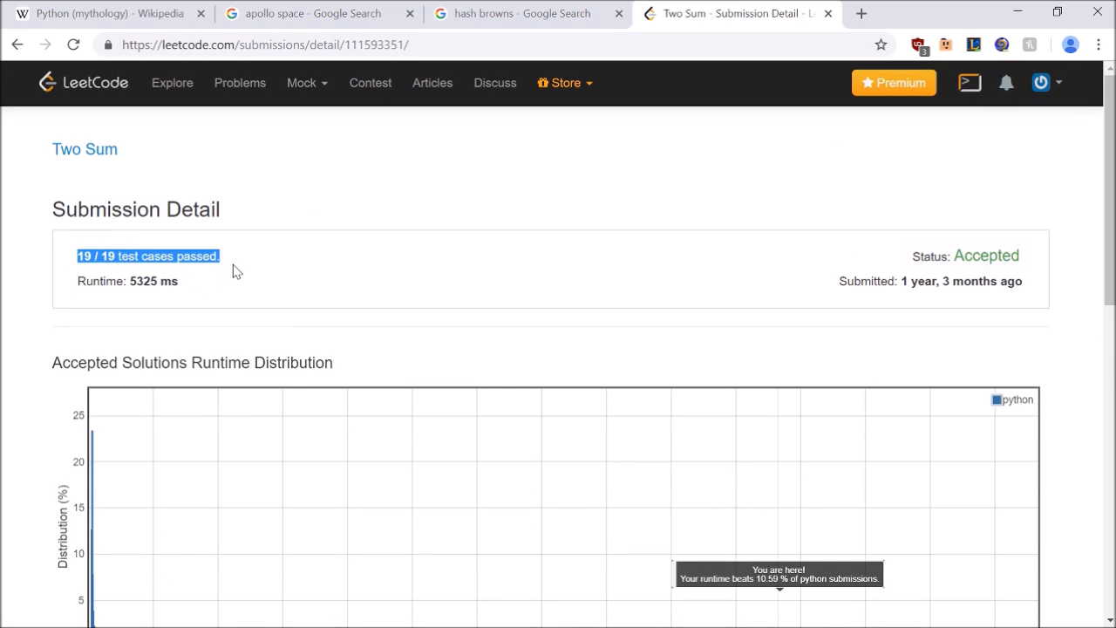
Step: Review the runtime chart showing 10.59% beaten, then switch to OBS
left_click(212, 283)
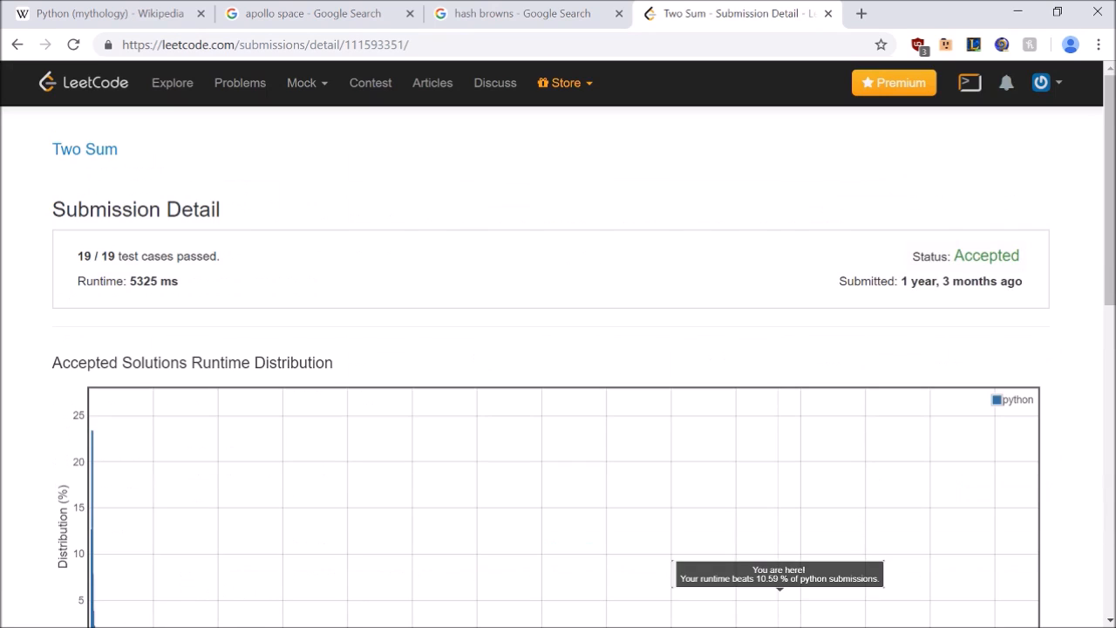
scroll("down", 3)
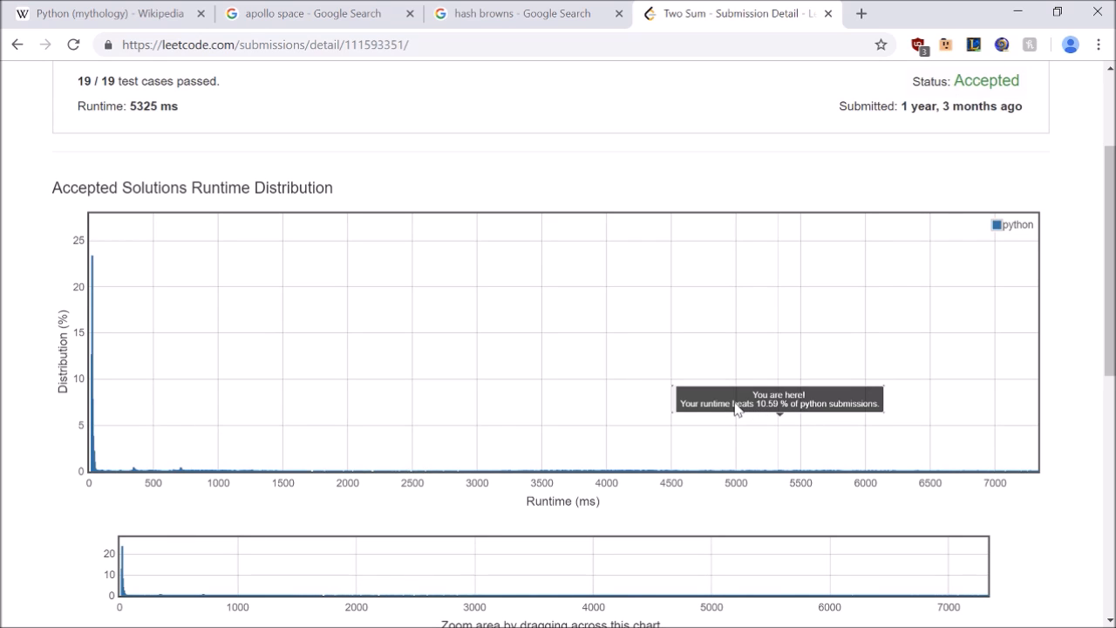
mouse_move(818, 393)
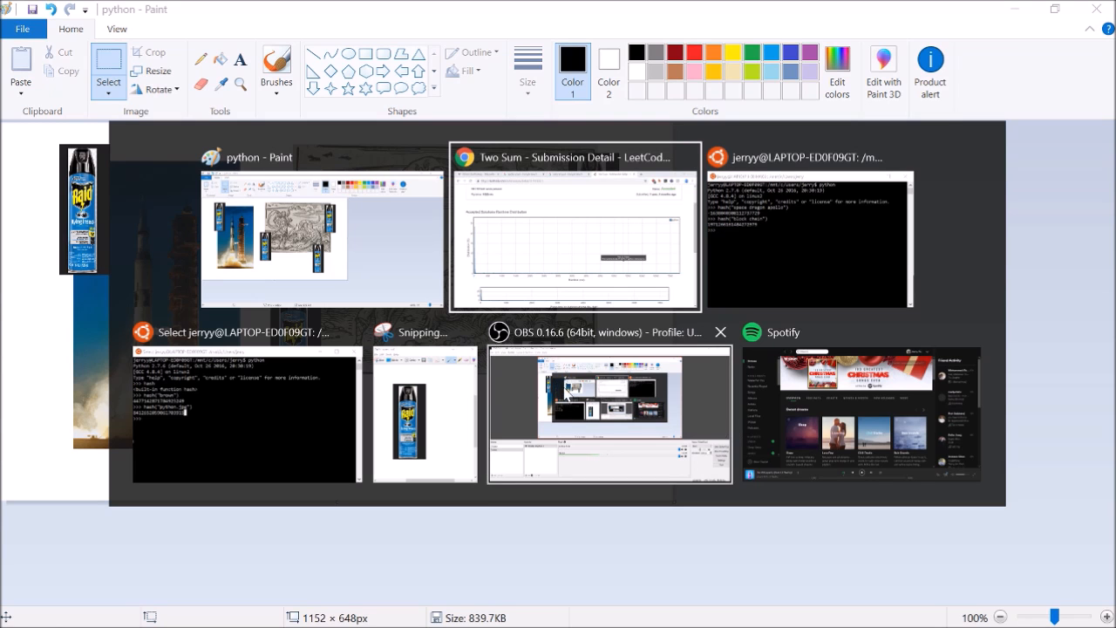
left_click(605, 392)
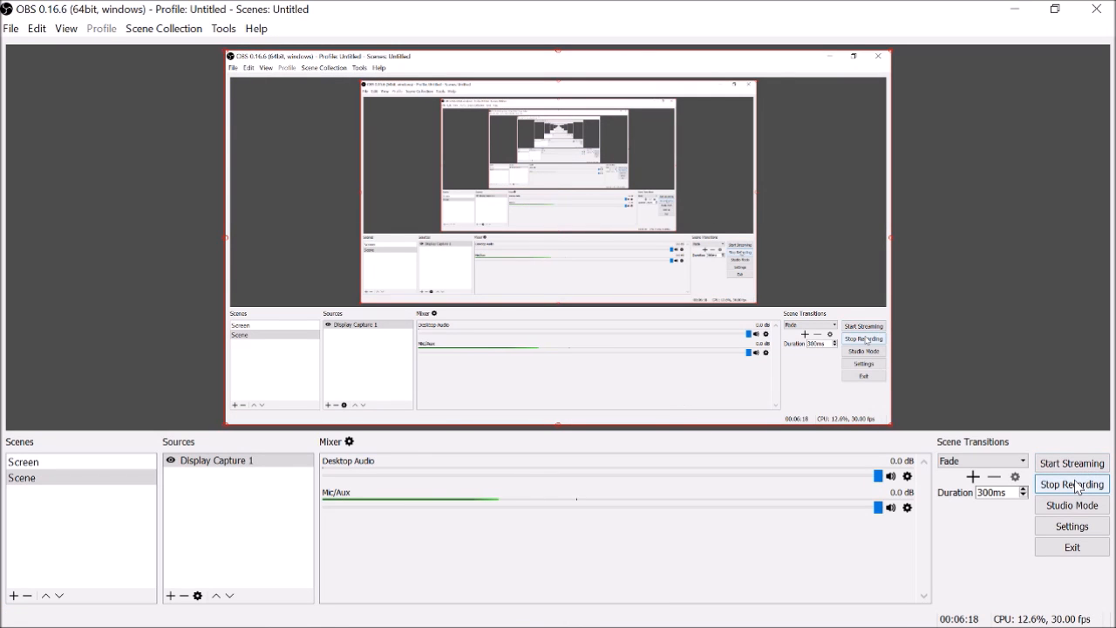